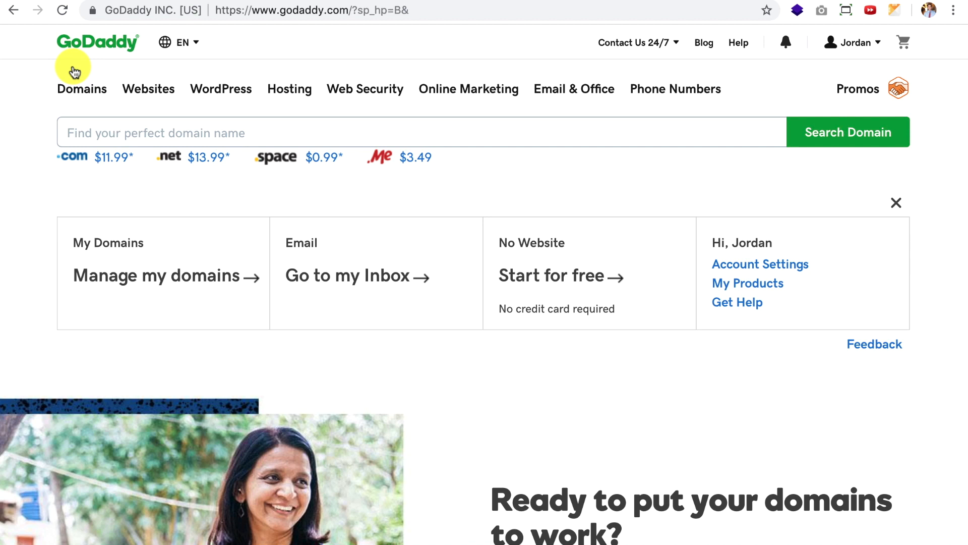
{"action": "mouse_move", "coordinate": [73, 70]}
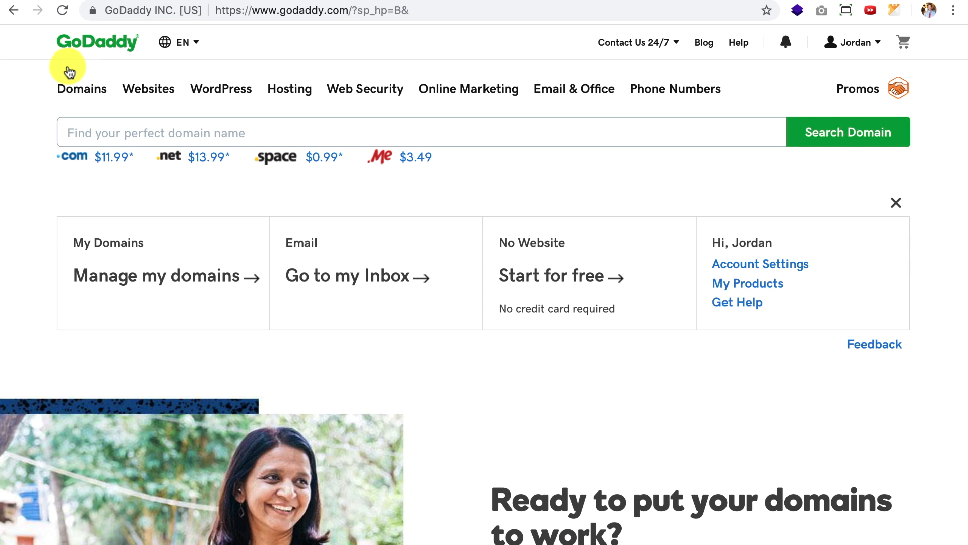
{"action": "mouse_move", "coordinate": [82, 62]}
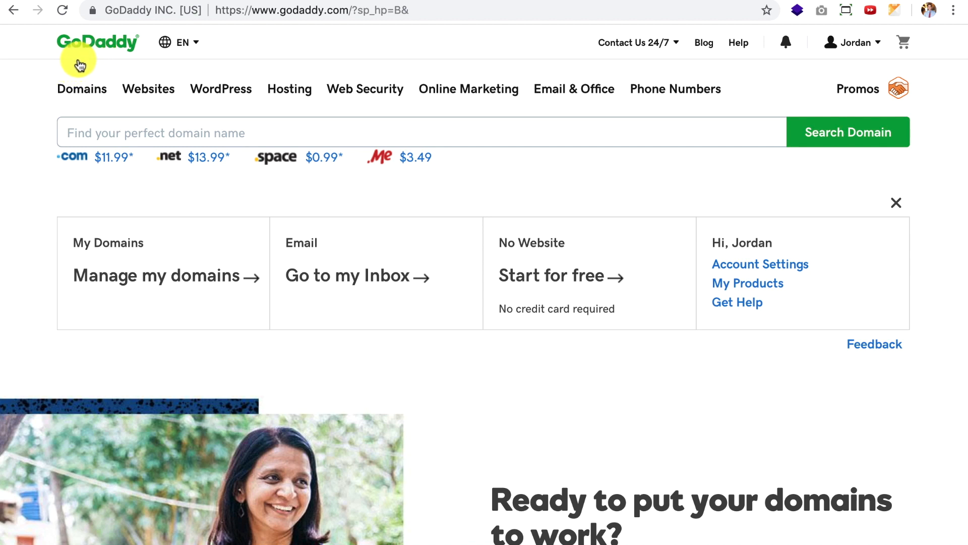
{"action": "mouse_move", "coordinate": [105, 42]}
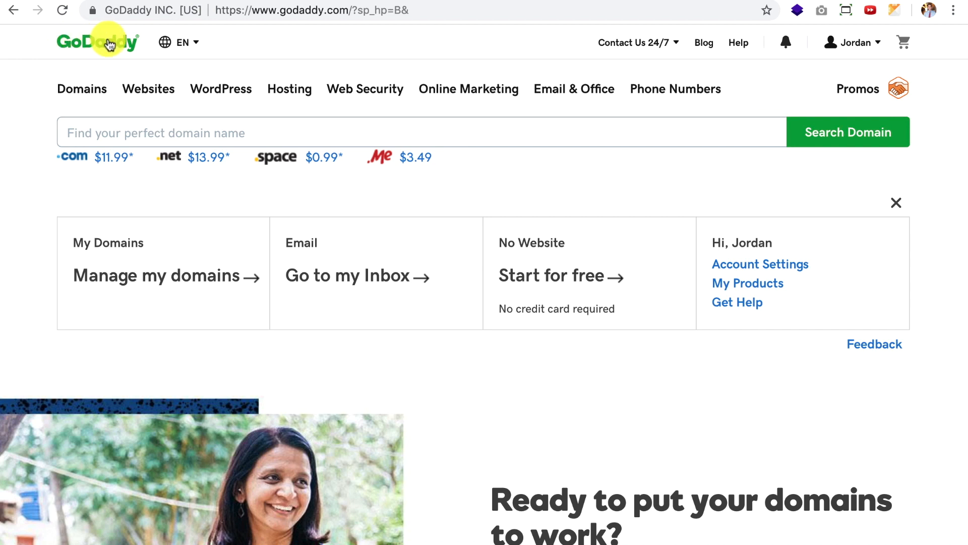
{"action": "mouse_move", "coordinate": [317, 15]}
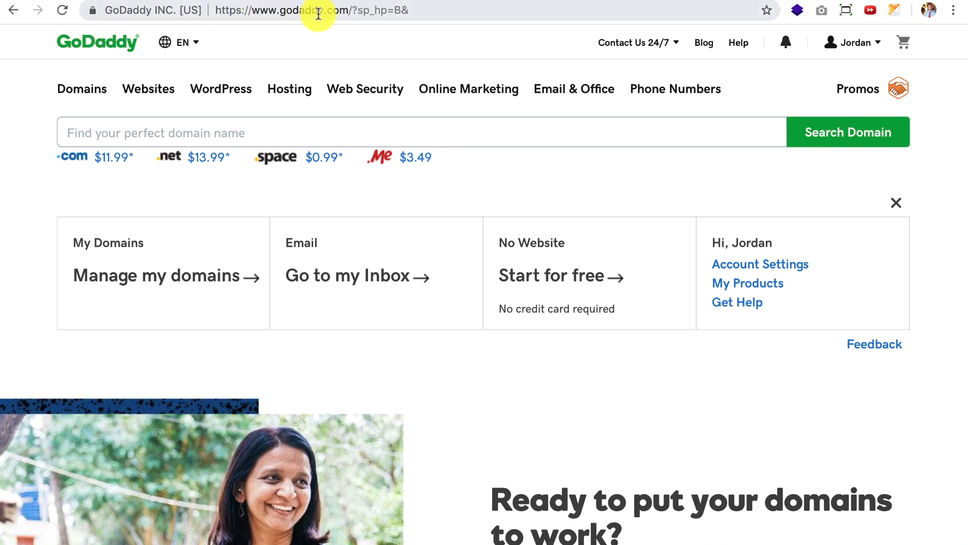
{"action": "mouse_move", "coordinate": [103, 47]}
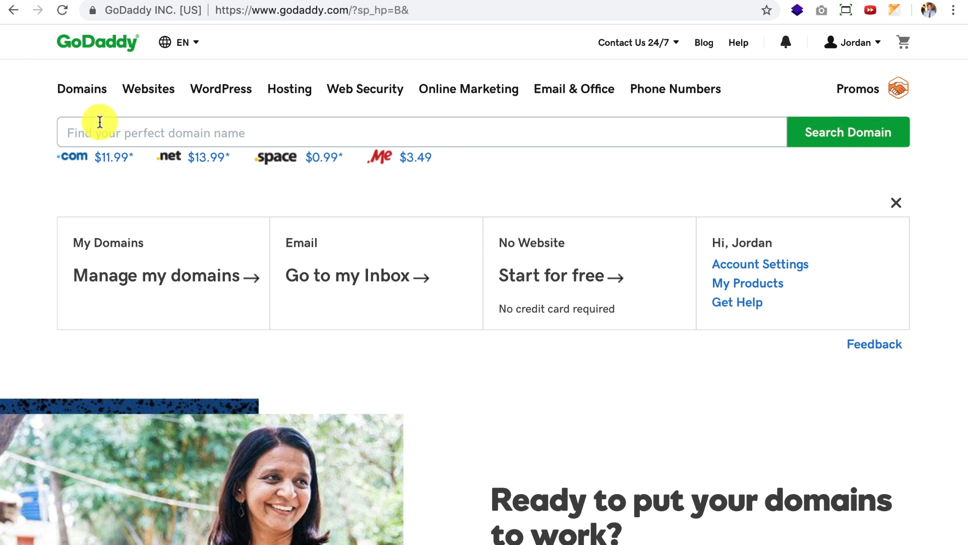
{"action": "mouse_move", "coordinate": [113, 129]}
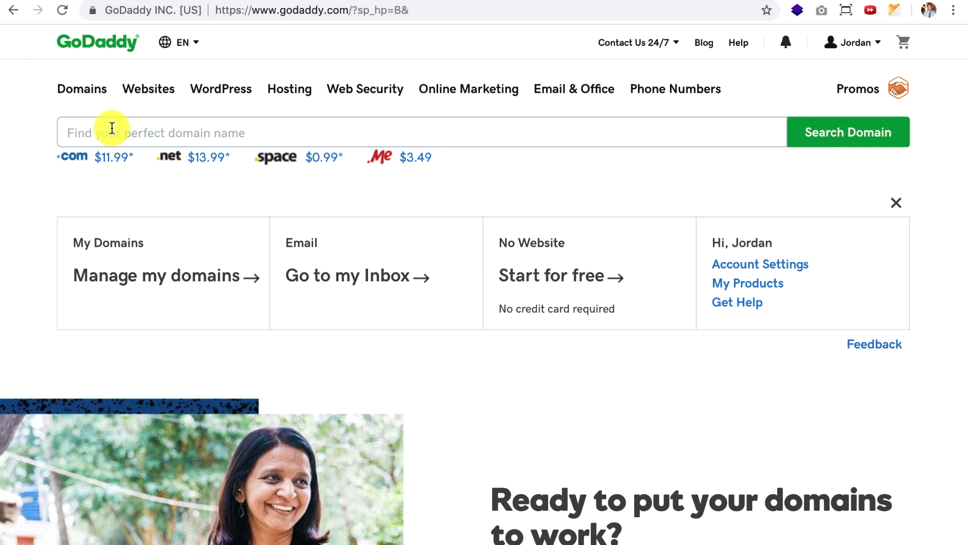
{"action": "mouse_move", "coordinate": [113, 77]}
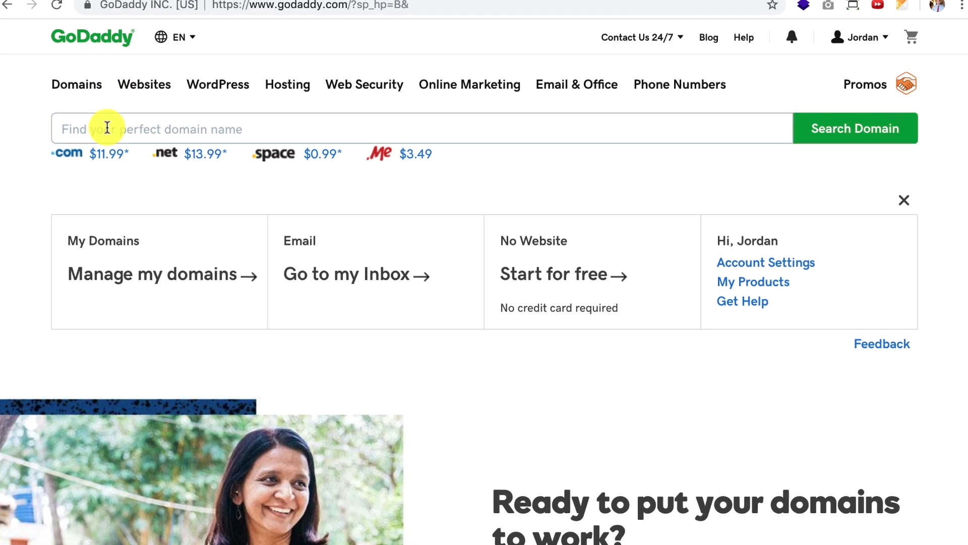
Search GoDaddy for the domain 'jordenoutside' to confirm jordenoutside.com is available.
{"action": "type", "text": "jordenoutside"}
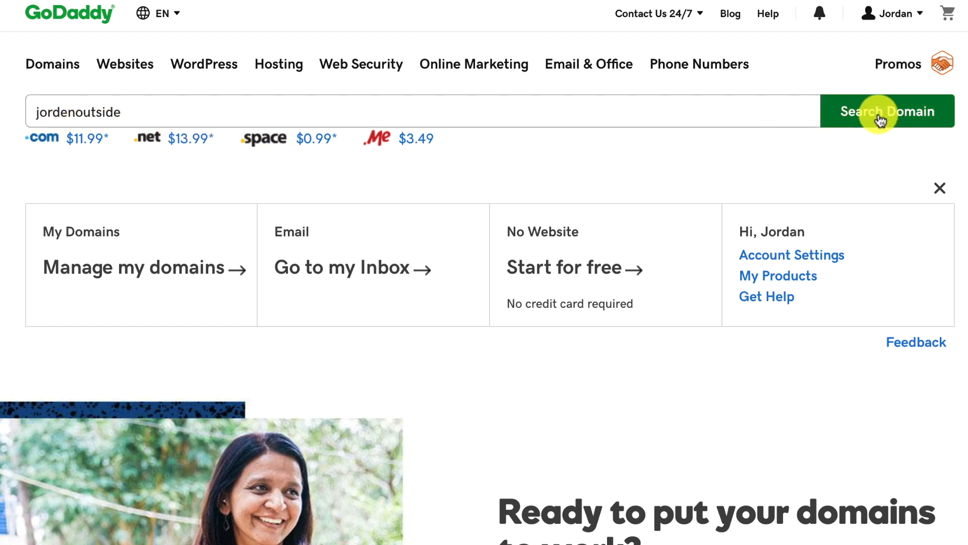
{"action": "left_click", "coordinate": [881, 113]}
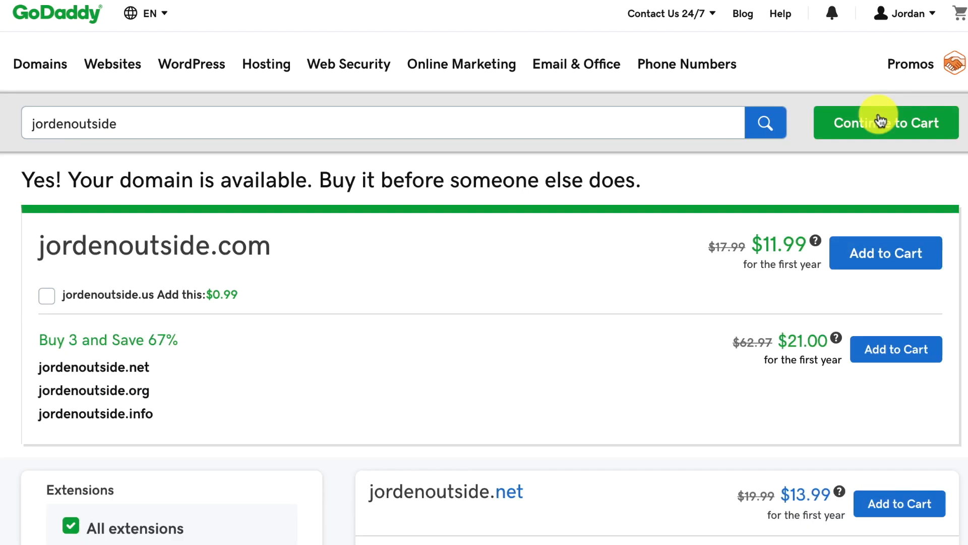
{"action": "mouse_move", "coordinate": [904, 15]}
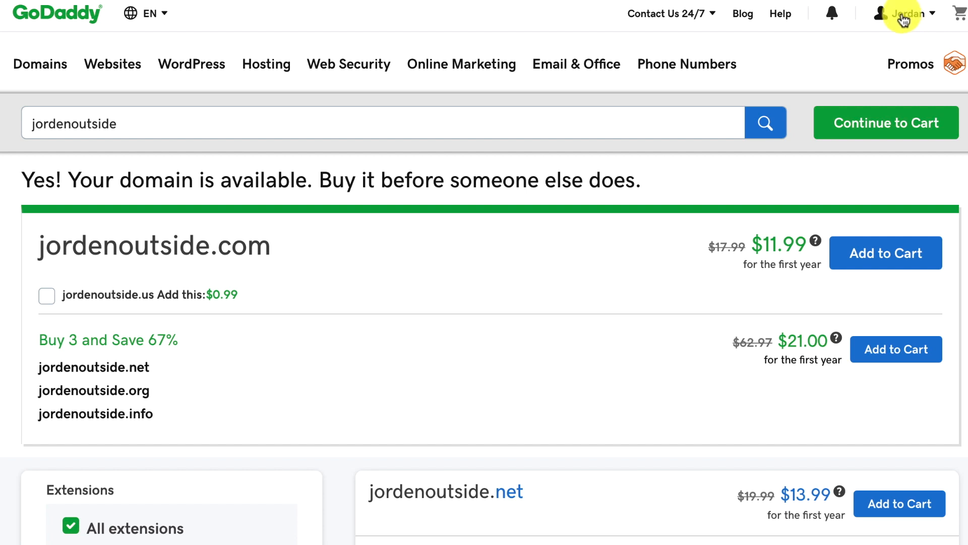
{"action": "mouse_move", "coordinate": [103, 252]}
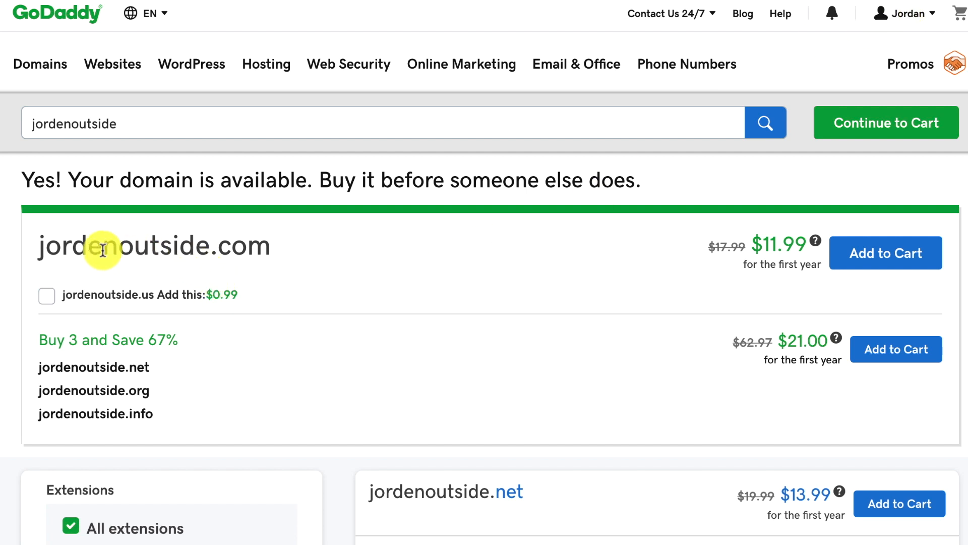
{"action": "mouse_move", "coordinate": [331, 187]}
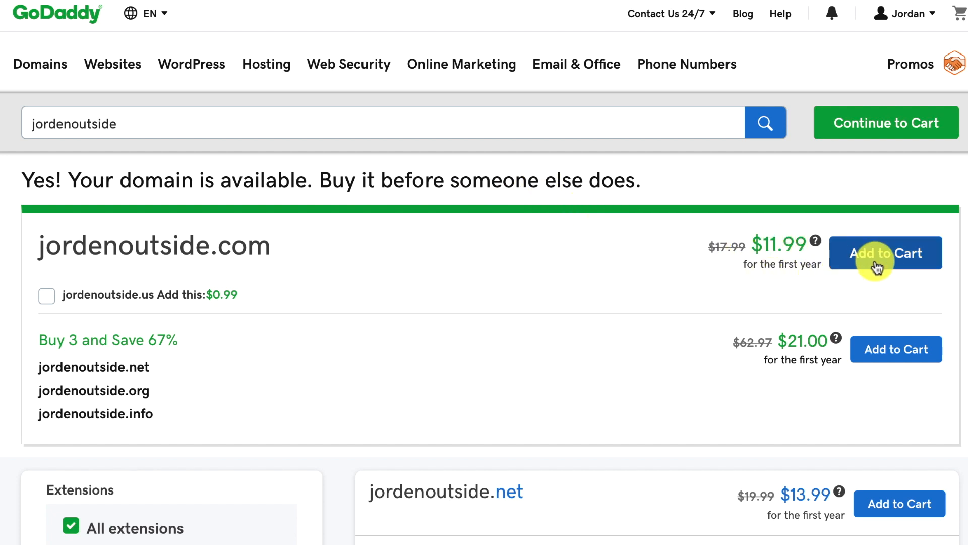
Add jordenoutside.com to the cart as the one selected domain.
{"action": "left_click", "coordinate": [886, 252]}
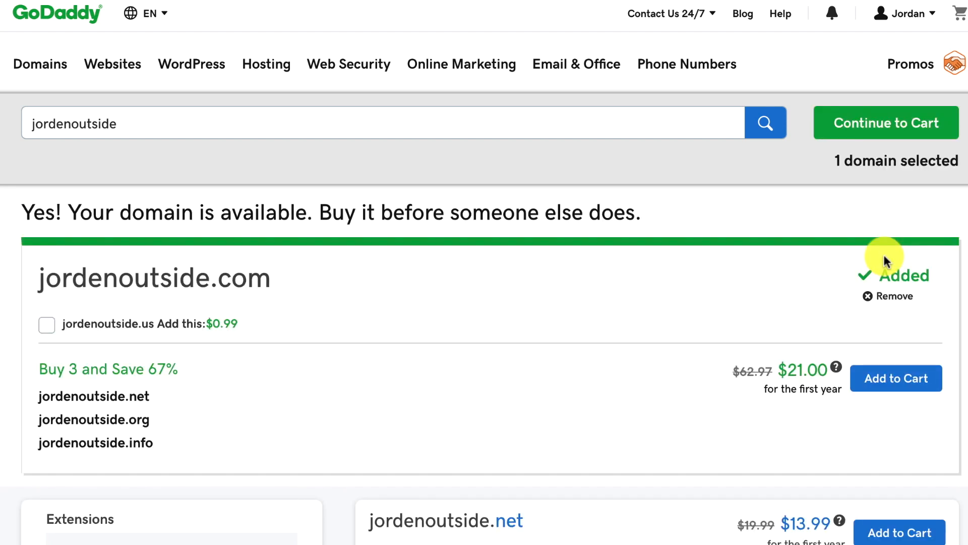
{"action": "mouse_move", "coordinate": [874, 256]}
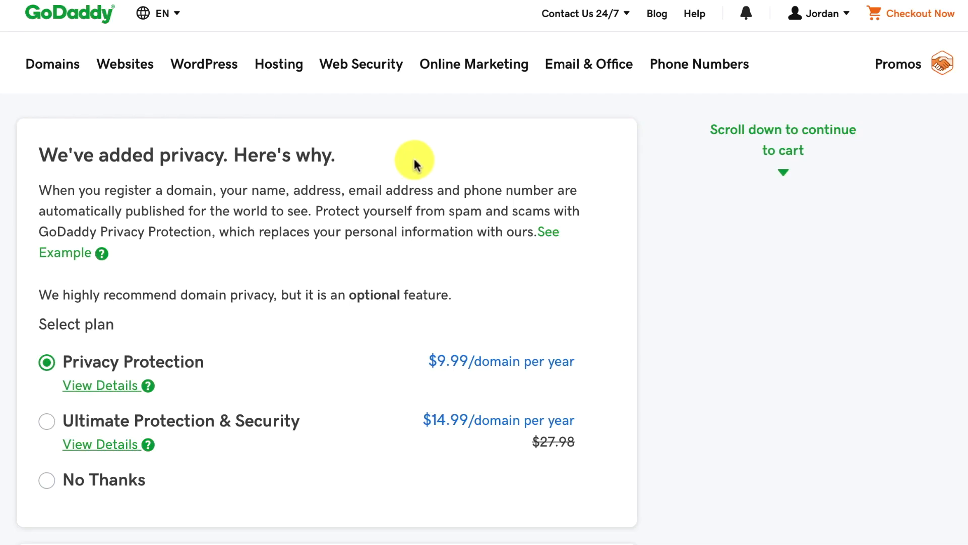
{"action": "mouse_move", "coordinate": [408, 151]}
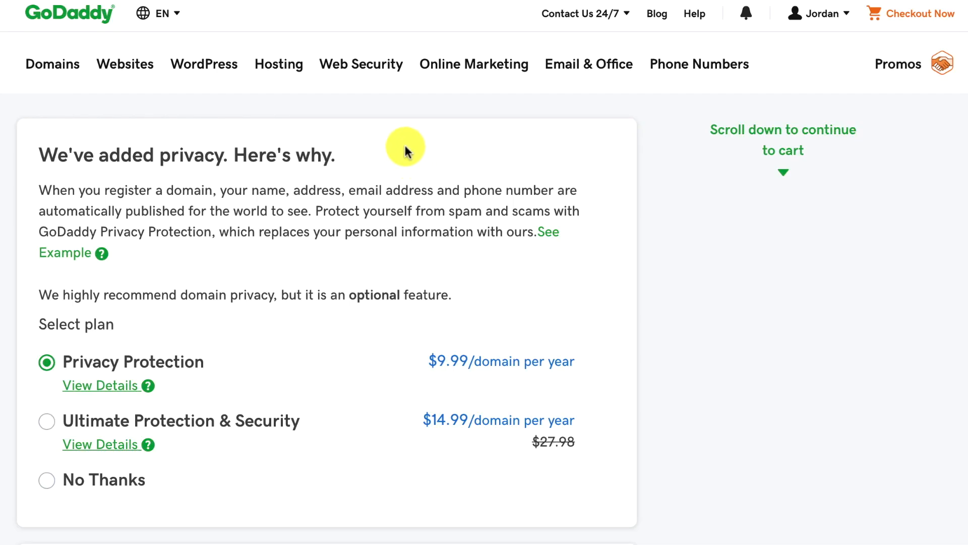
{"action": "mouse_move", "coordinate": [148, 268]}
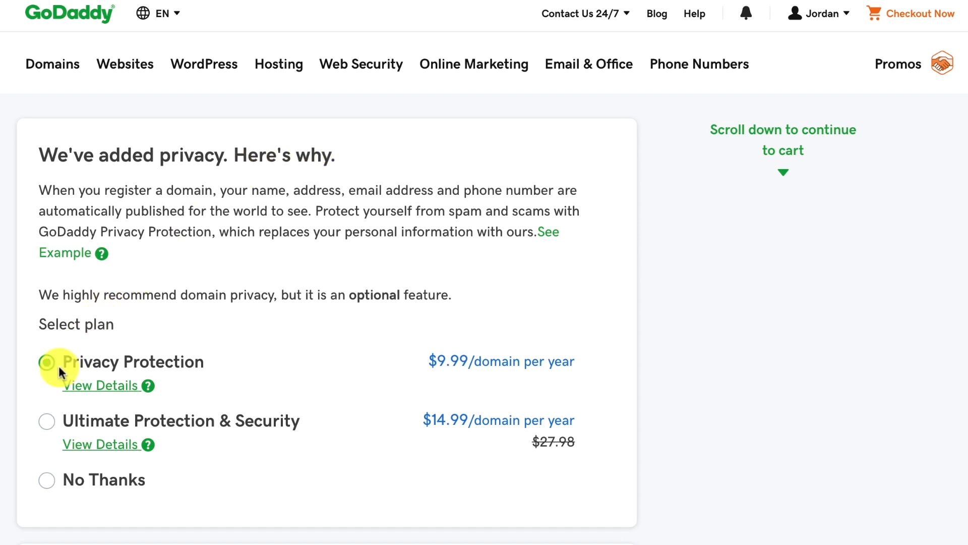
Decline domain privacy, the free website and the email add-on, then continue to the cart.
{"action": "left_click", "coordinate": [46, 362]}
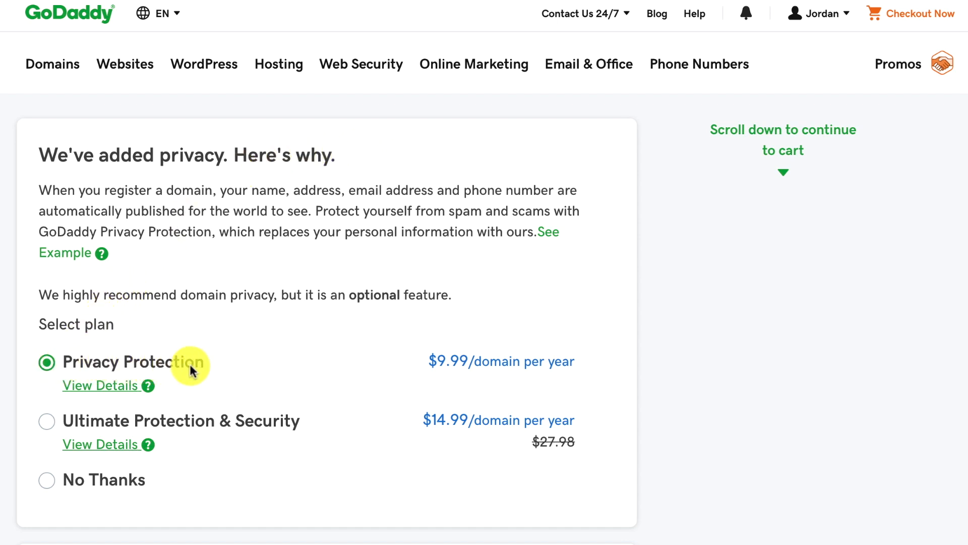
{"action": "mouse_move", "coordinate": [514, 366]}
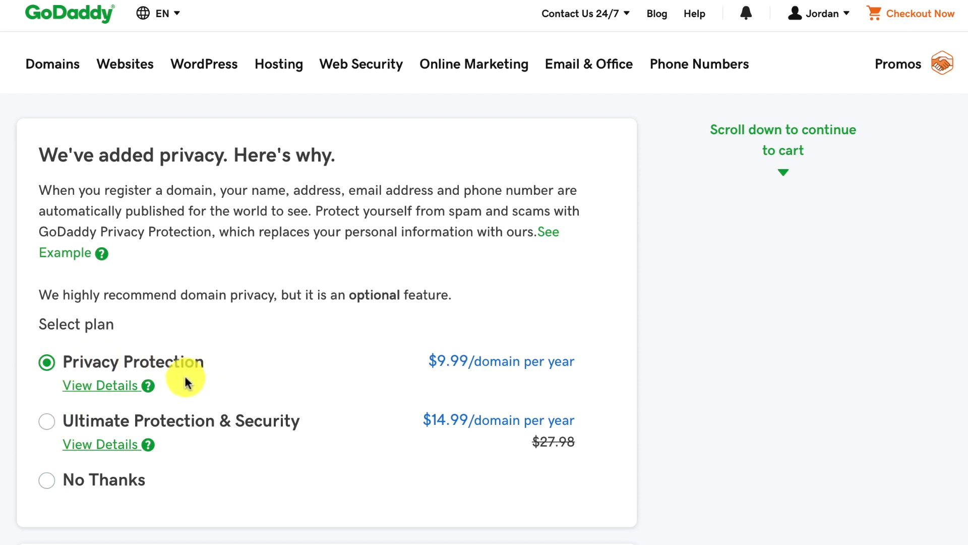
{"action": "mouse_move", "coordinate": [152, 371]}
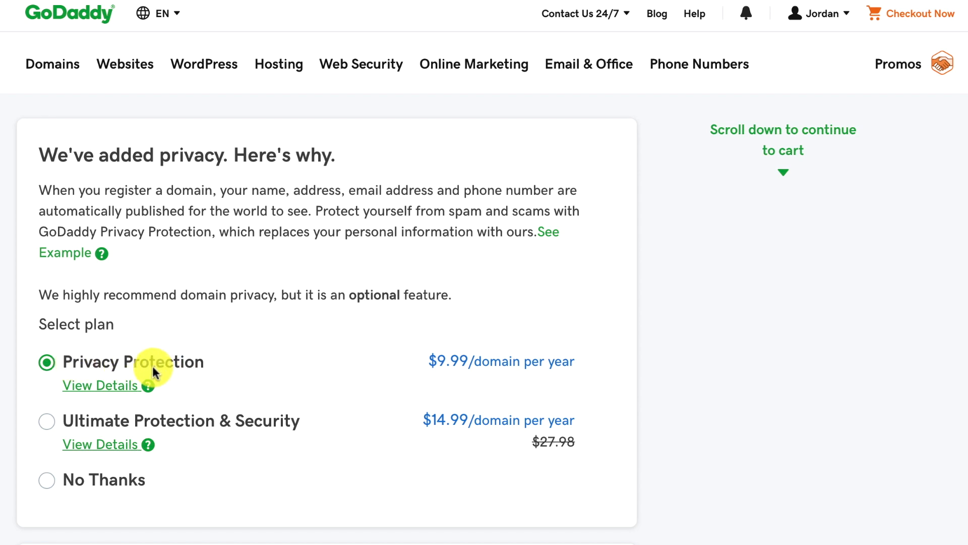
{"action": "left_click", "coordinate": [47, 480]}
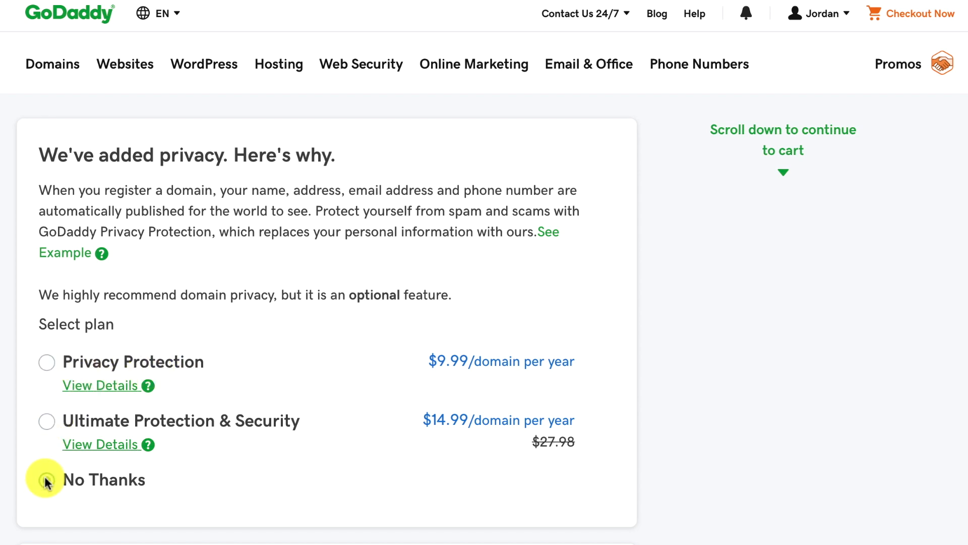
{"action": "left_click", "coordinate": [46, 479]}
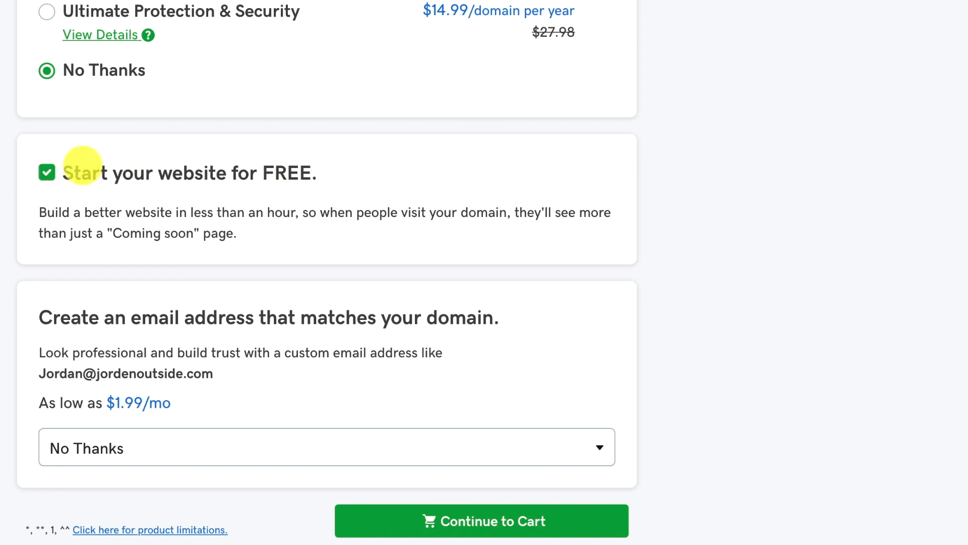
{"action": "left_click", "coordinate": [46, 173]}
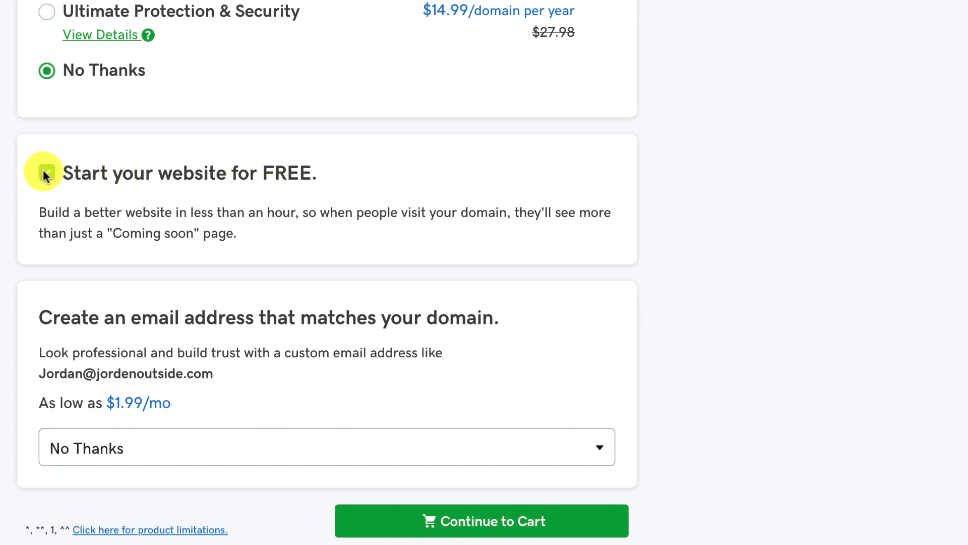
{"action": "scroll", "scroll_direction": "down", "scroll_amount": 3}
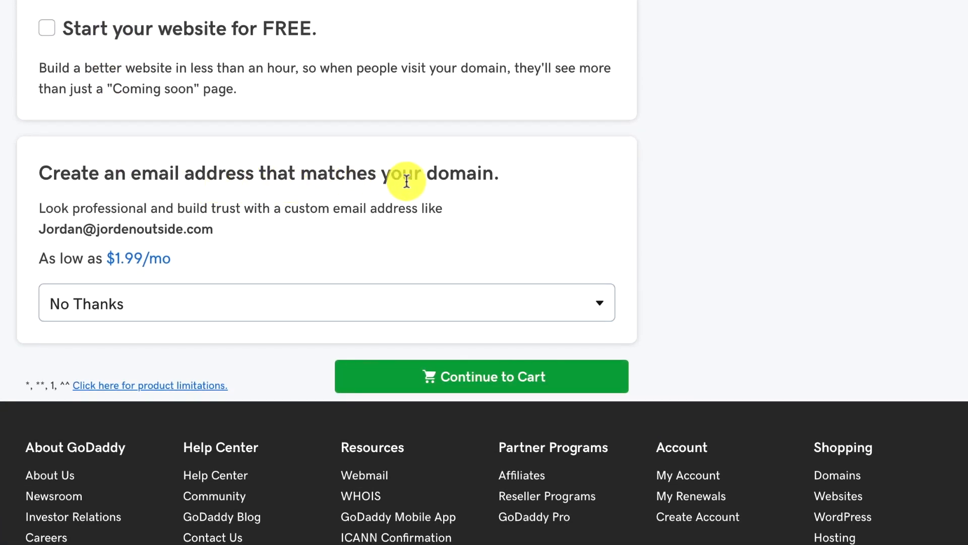
{"action": "mouse_move", "coordinate": [210, 165]}
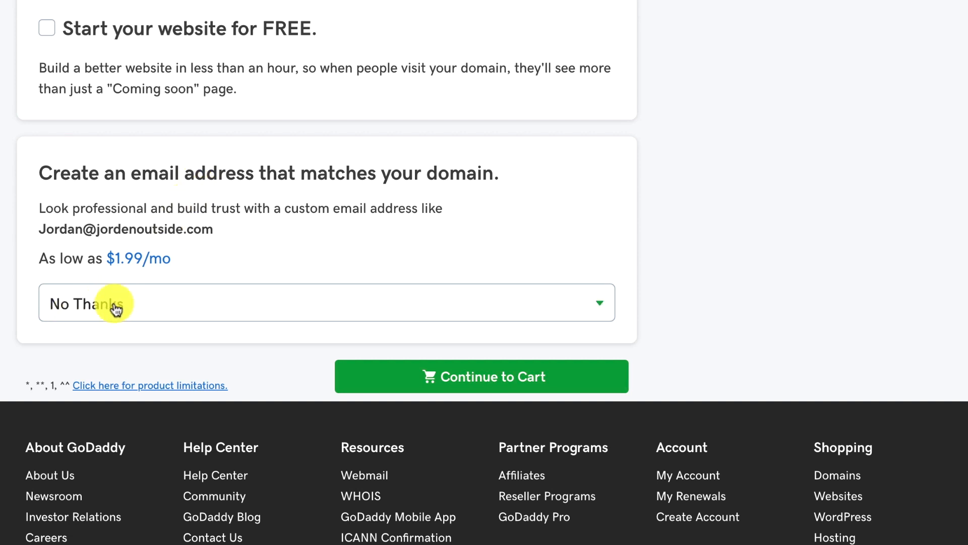
{"action": "mouse_move", "coordinate": [459, 378]}
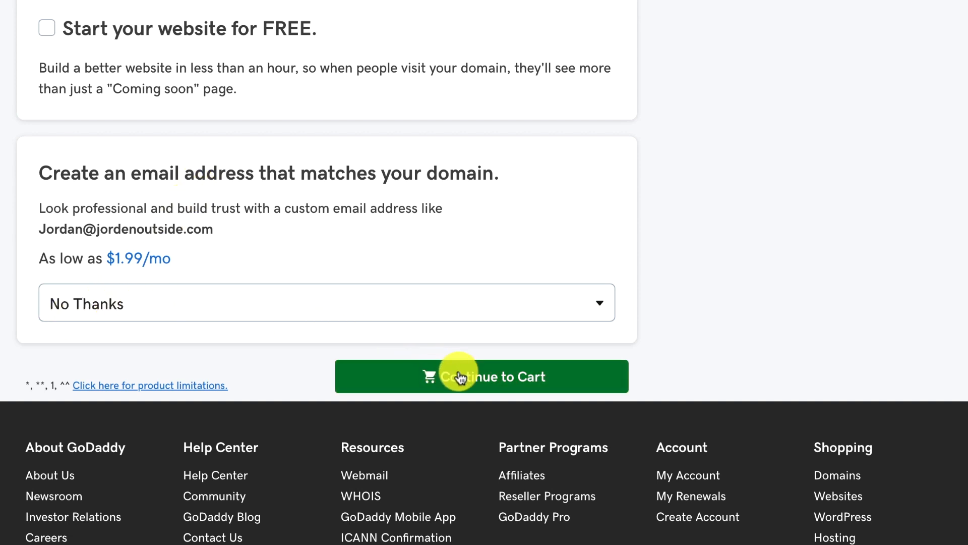
{"action": "left_click", "coordinate": [460, 377]}
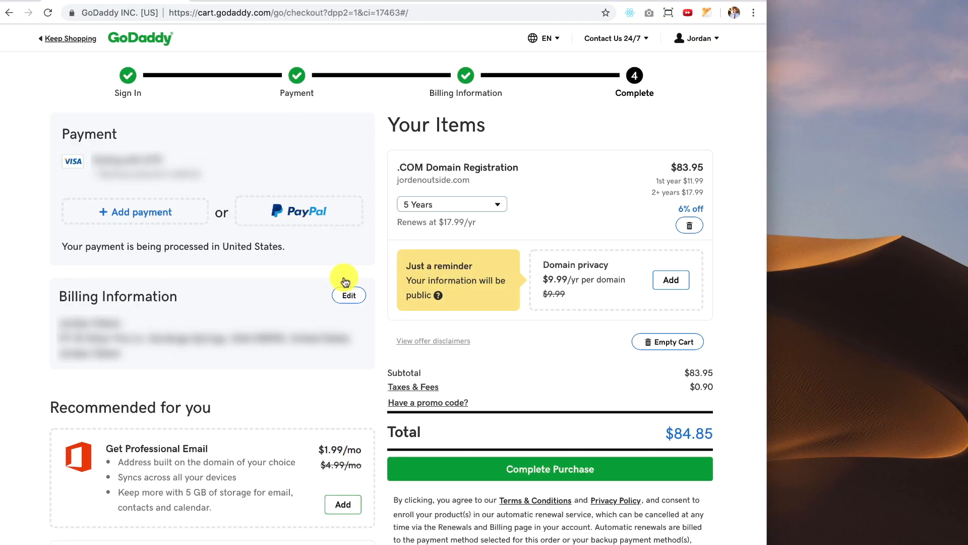
{"action": "mouse_move", "coordinate": [318, 134]}
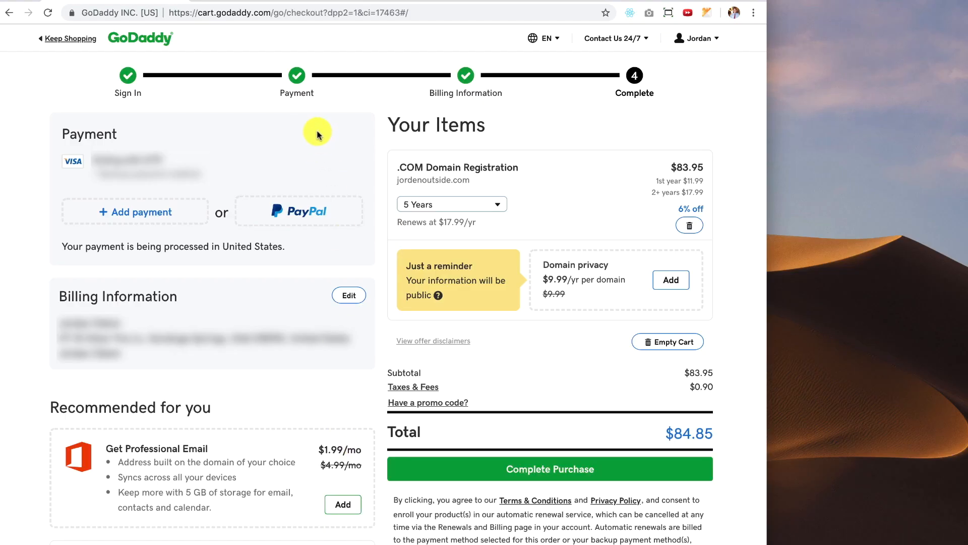
{"action": "mouse_move", "coordinate": [197, 124]}
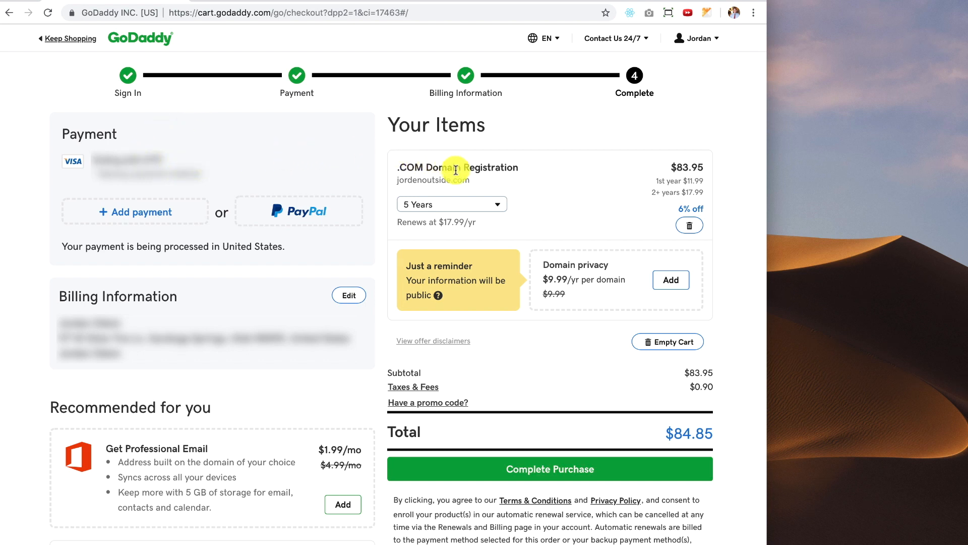
{"action": "mouse_move", "coordinate": [454, 206]}
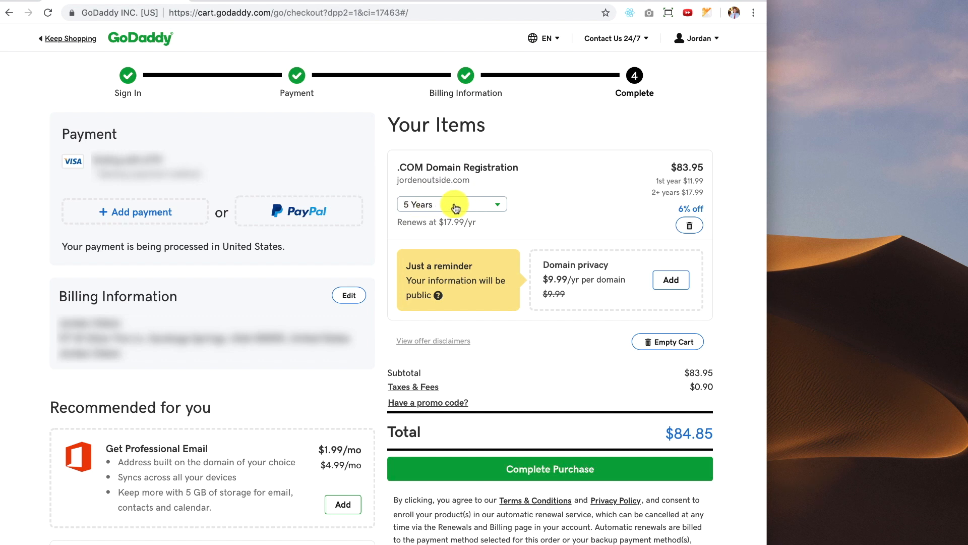
Change the registration term to 1 year ($12.17 total) and complete the purchase.
{"action": "left_click", "coordinate": [452, 204]}
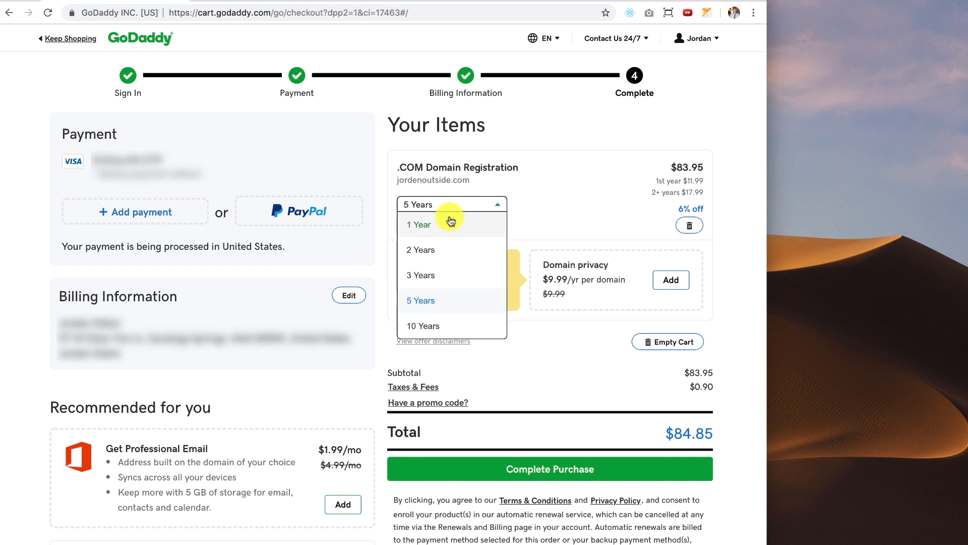
{"action": "left_click", "coordinate": [419, 224]}
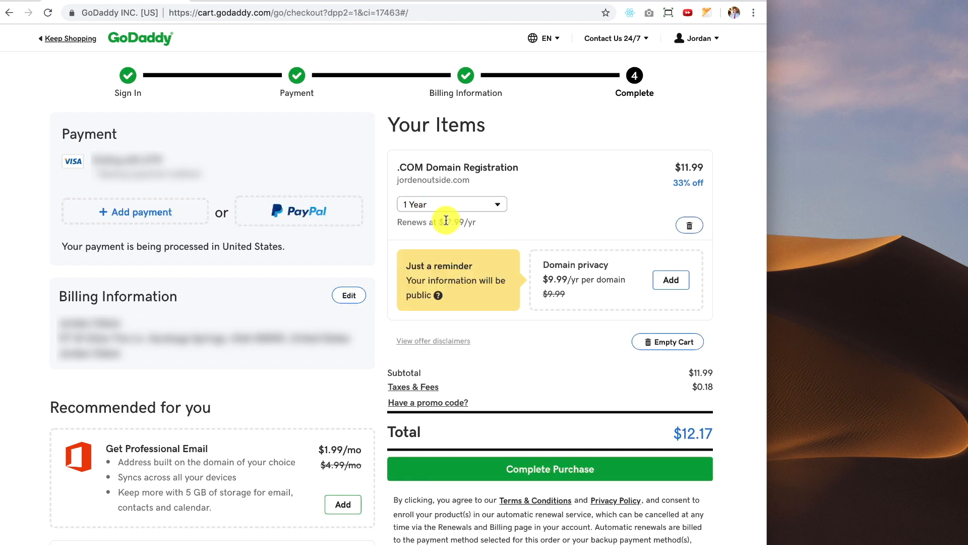
{"action": "mouse_move", "coordinate": [691, 171]}
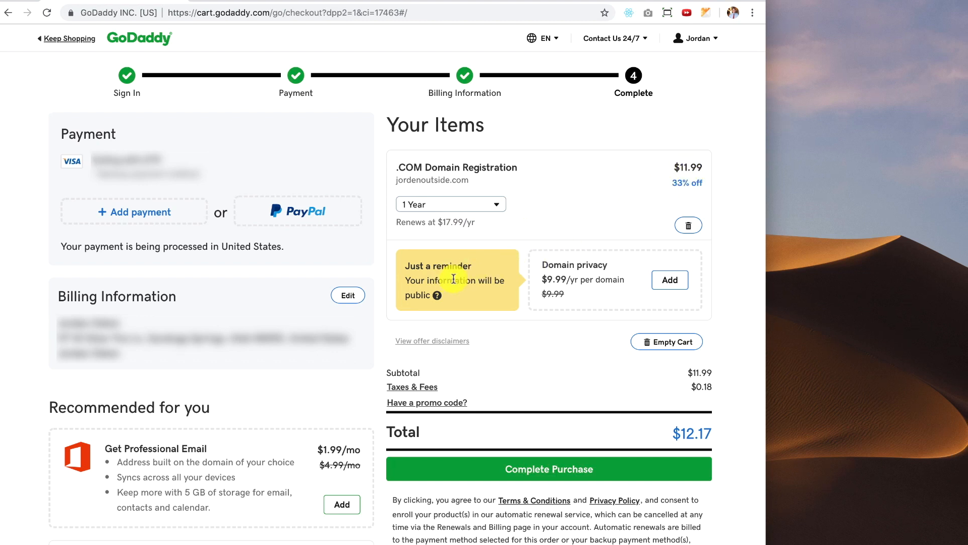
{"action": "mouse_move", "coordinate": [603, 359]}
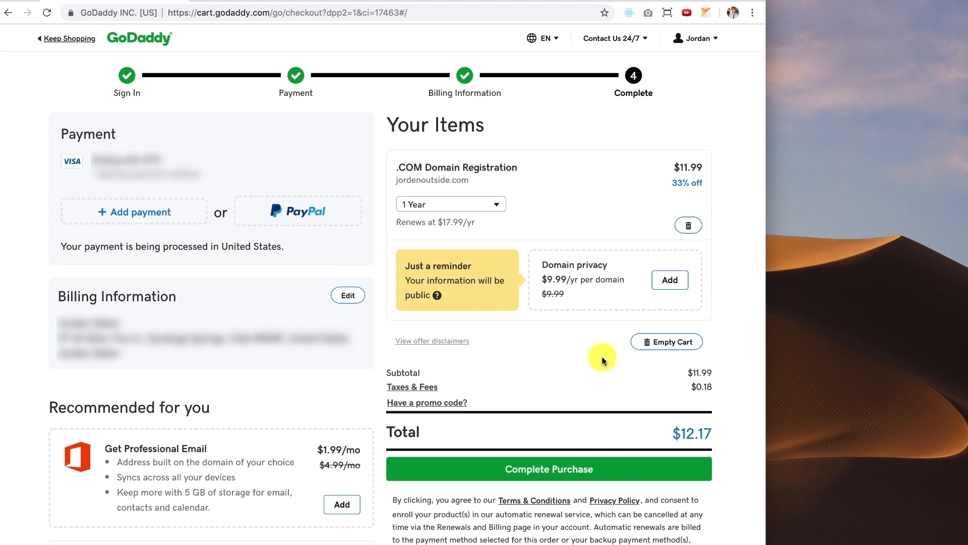
{"action": "mouse_move", "coordinate": [617, 399]}
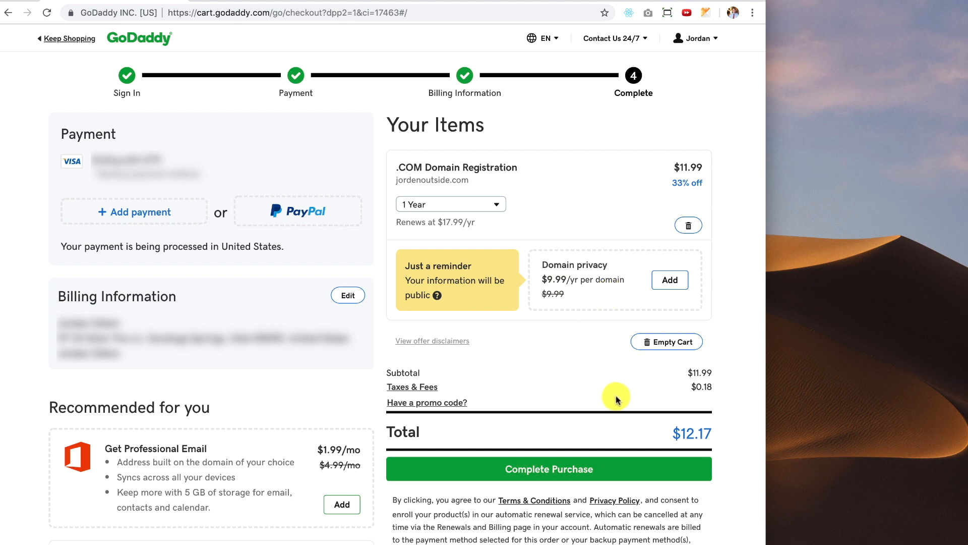
{"action": "mouse_move", "coordinate": [684, 450]}
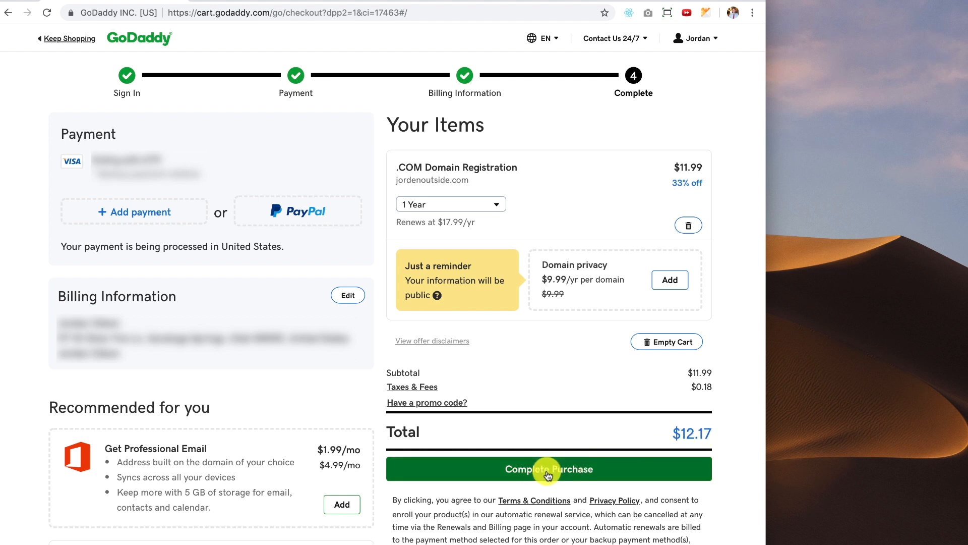
{"action": "left_click", "coordinate": [548, 469]}
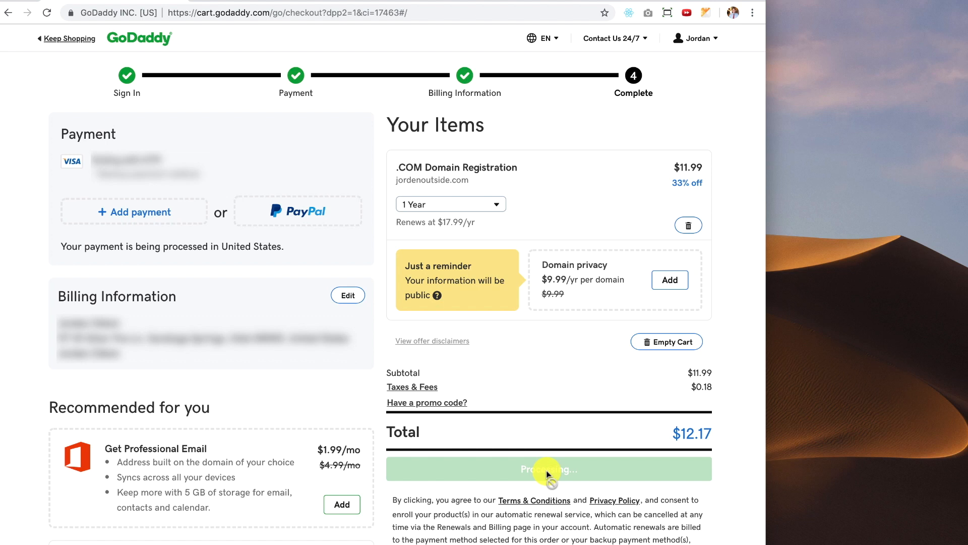
{"action": "left_click", "coordinate": [549, 468]}
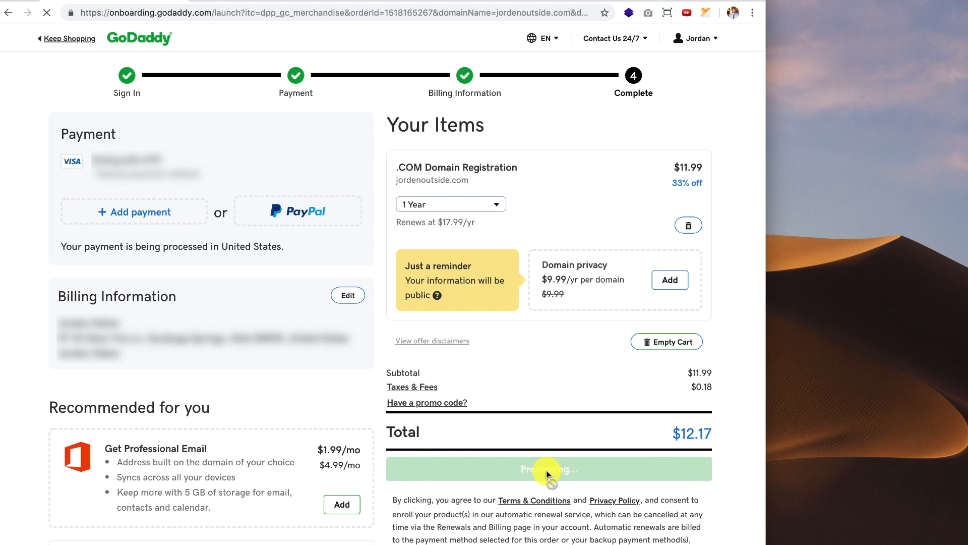
Confirm the purchase and reach the $12.17 order welcome page for jordenoutside.com.
{"action": "left_click", "coordinate": [550, 468]}
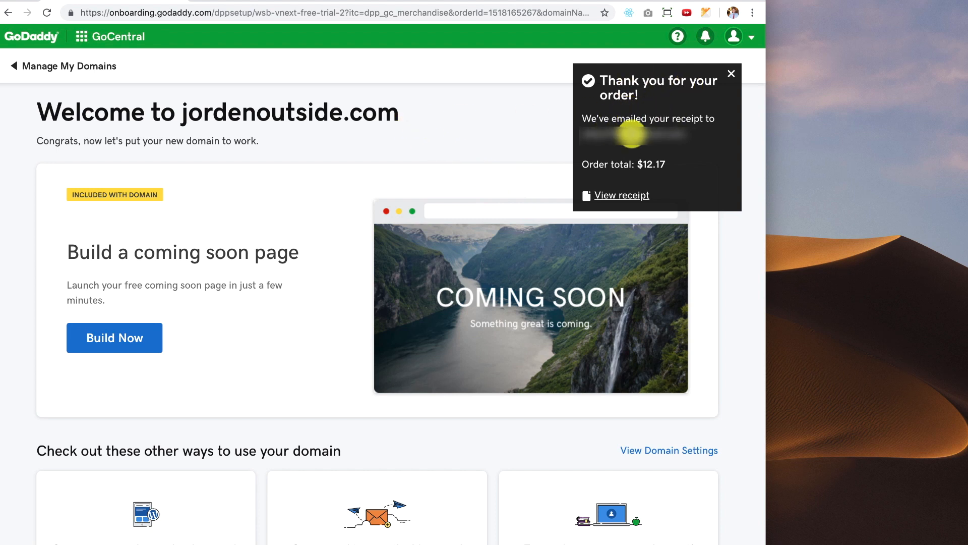
{"action": "mouse_move", "coordinate": [659, 163]}
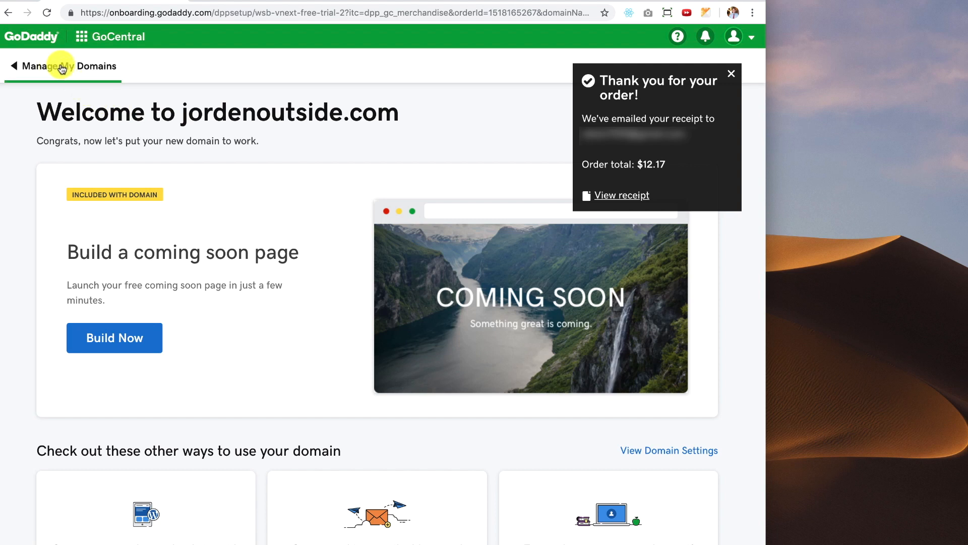
Go to Manage My Domains listing jordenoutside.com with auto-renew on.
{"action": "left_click", "coordinate": [63, 67]}
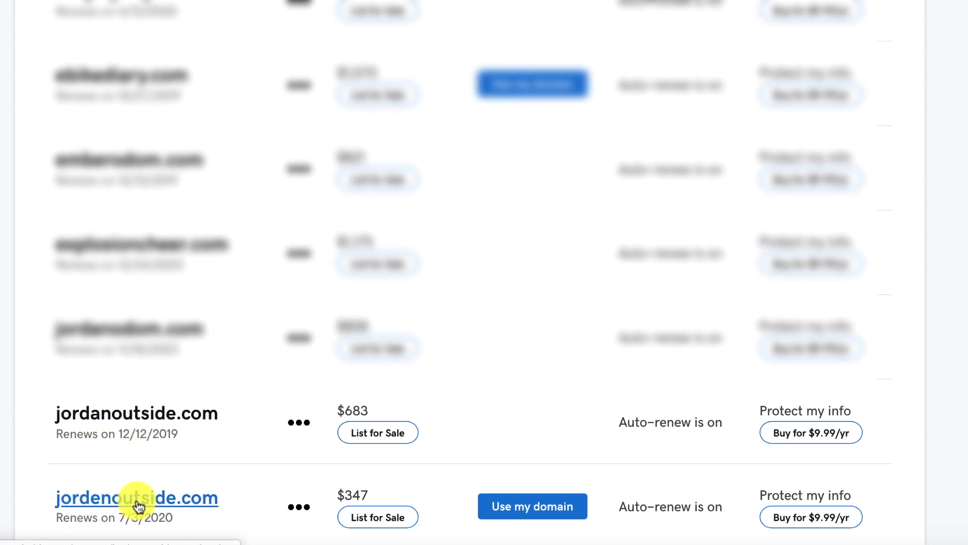
{"action": "mouse_move", "coordinate": [12, 508]}
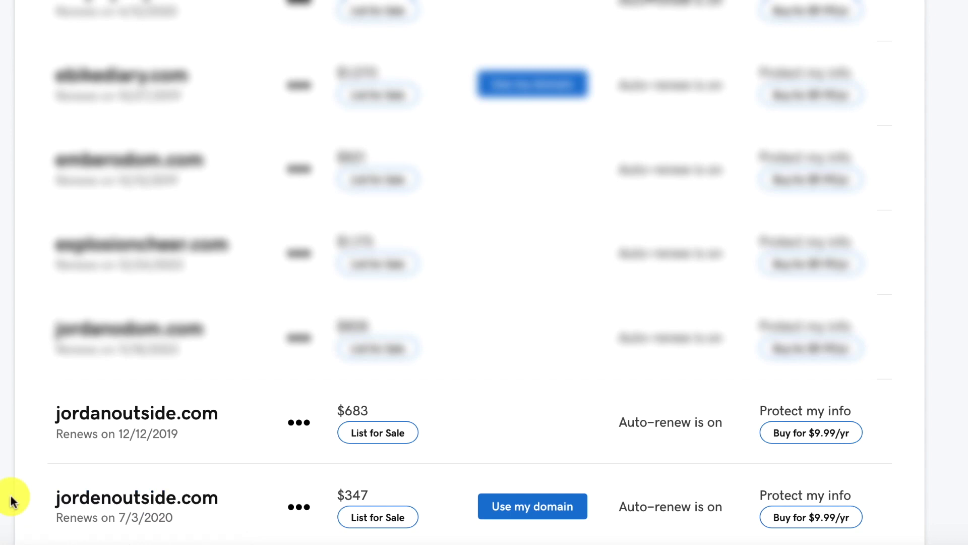
{"action": "mouse_move", "coordinate": [32, 488]}
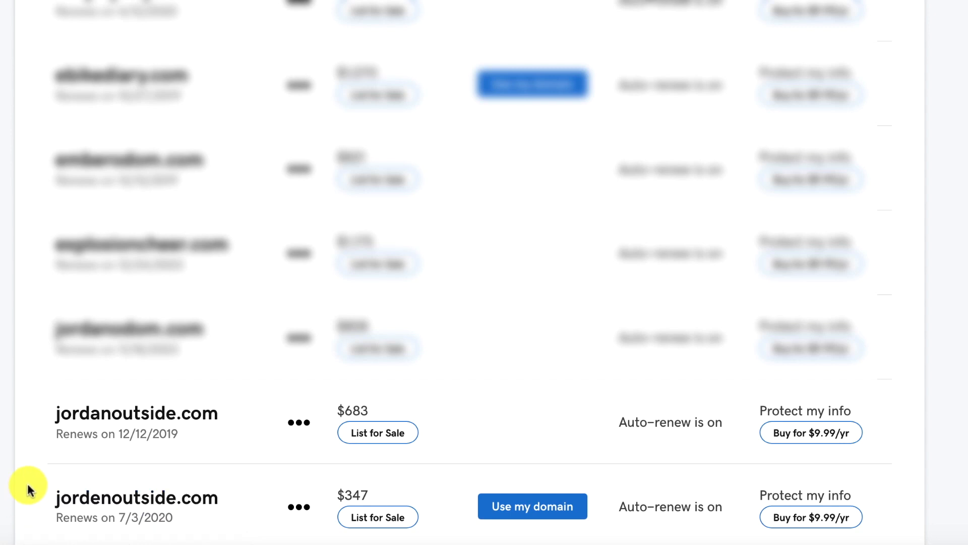
{"action": "mouse_move", "coordinate": [30, 452]}
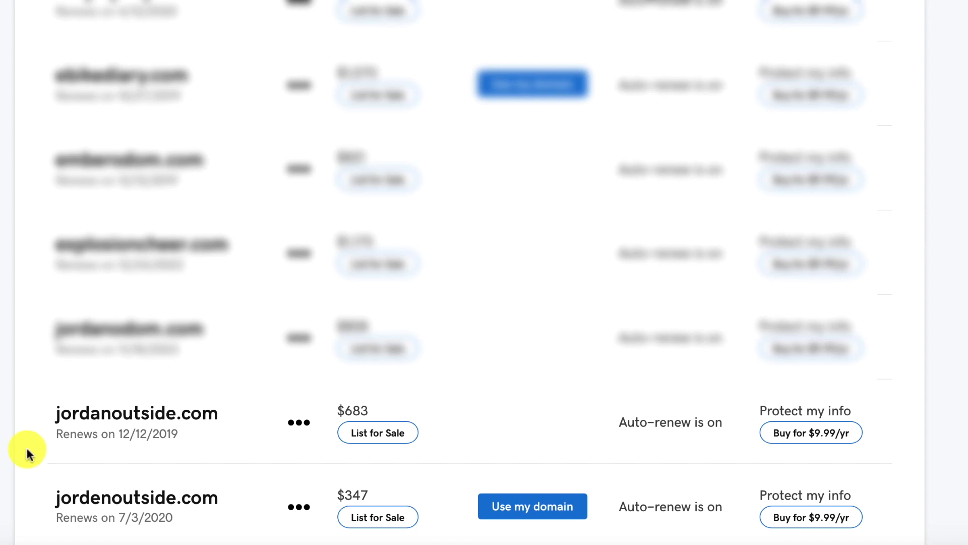
{"action": "mouse_move", "coordinate": [35, 448]}
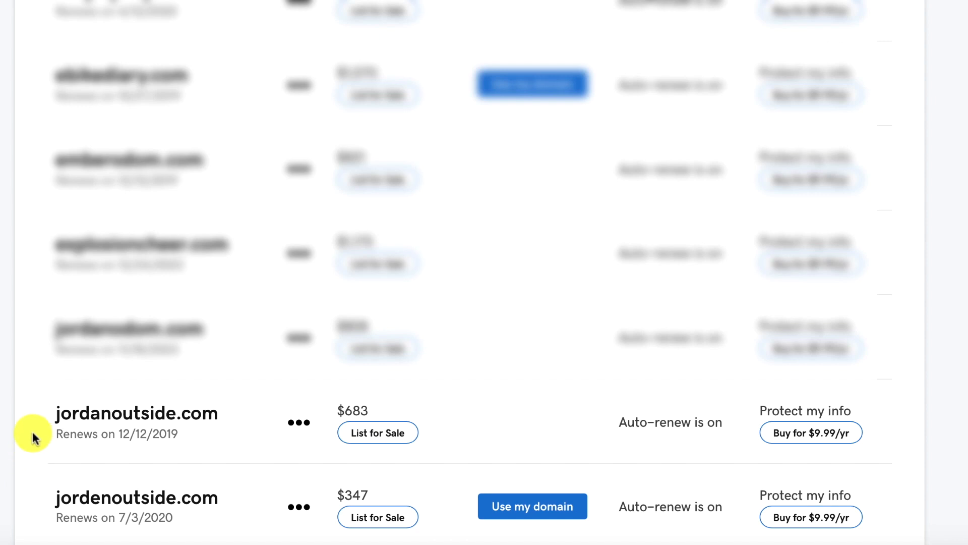
{"action": "mouse_move", "coordinate": [36, 509]}
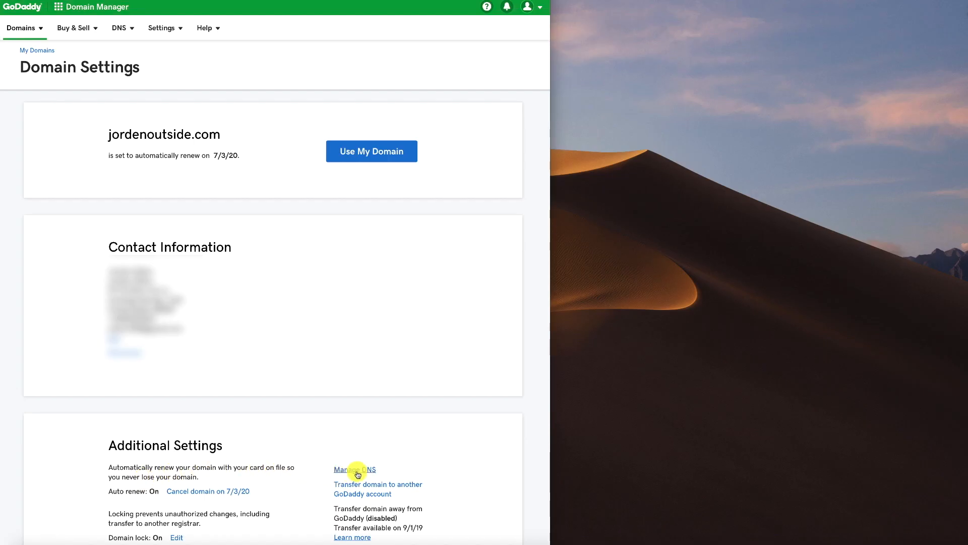
Go to DNS management for jordenoutside.com and reach the unset Forwarding card.
{"action": "left_click", "coordinate": [355, 469]}
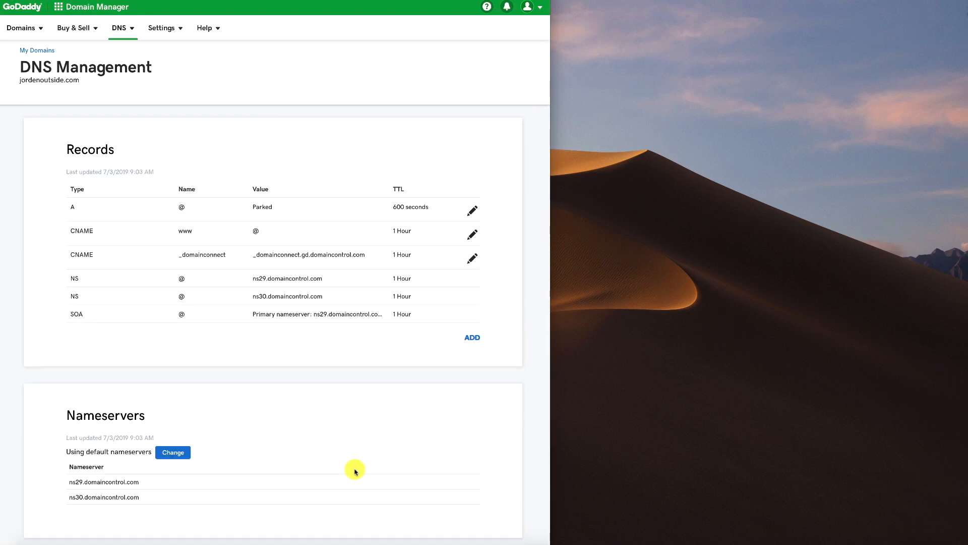
{"action": "scroll", "scroll_direction": "down", "scroll_amount": 3}
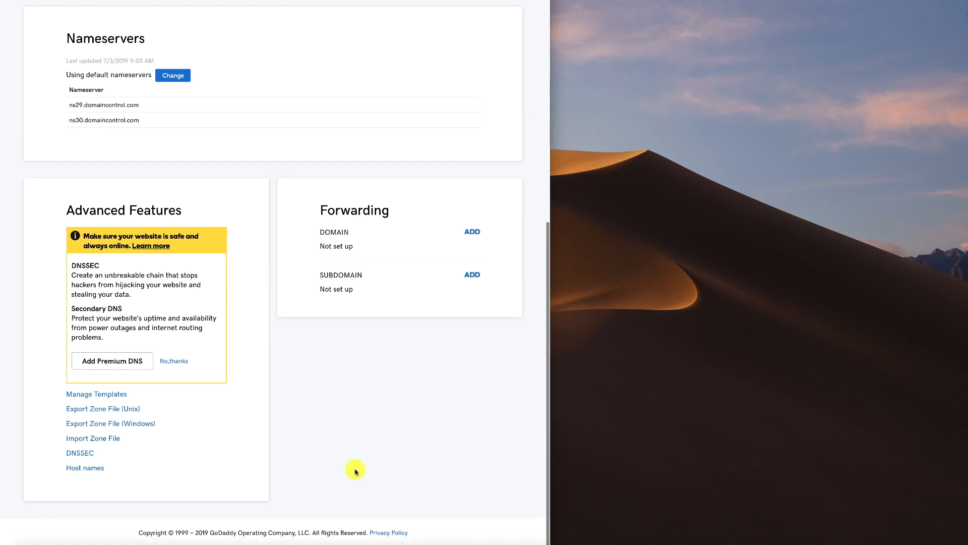
{"action": "mouse_move", "coordinate": [359, 224]}
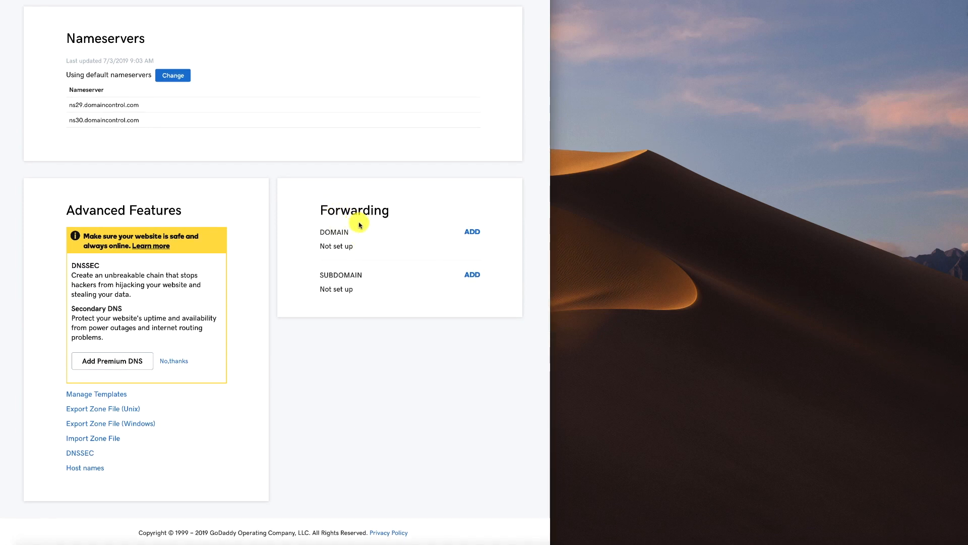
{"action": "left_click", "coordinate": [472, 232]}
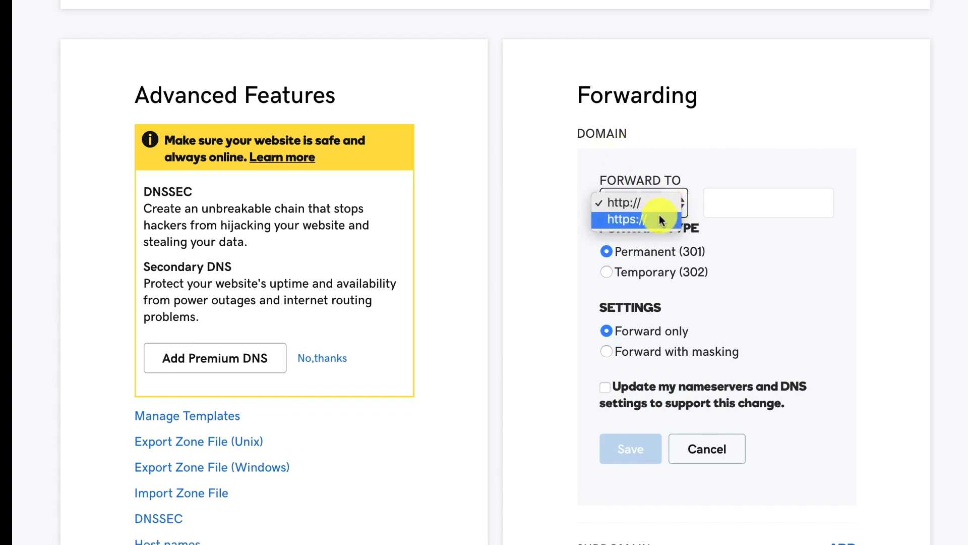
{"action": "left_click", "coordinate": [641, 219]}
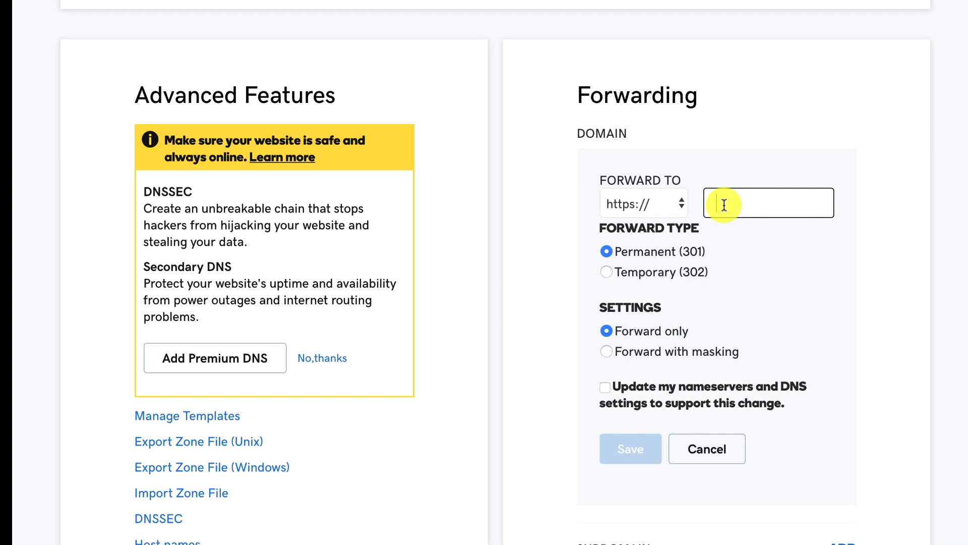
{"action": "type", "text": "jordanoutside.com"}
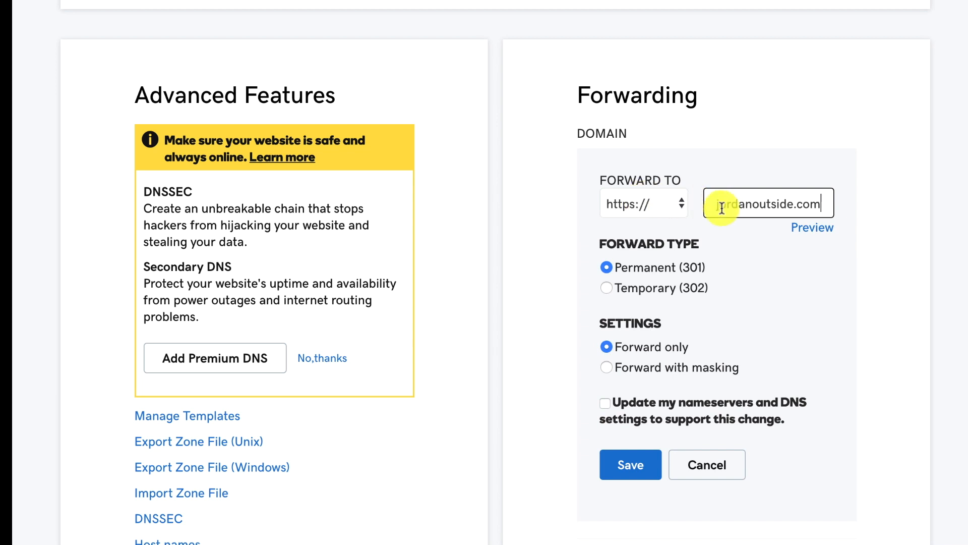
{"action": "mouse_move", "coordinate": [649, 273]}
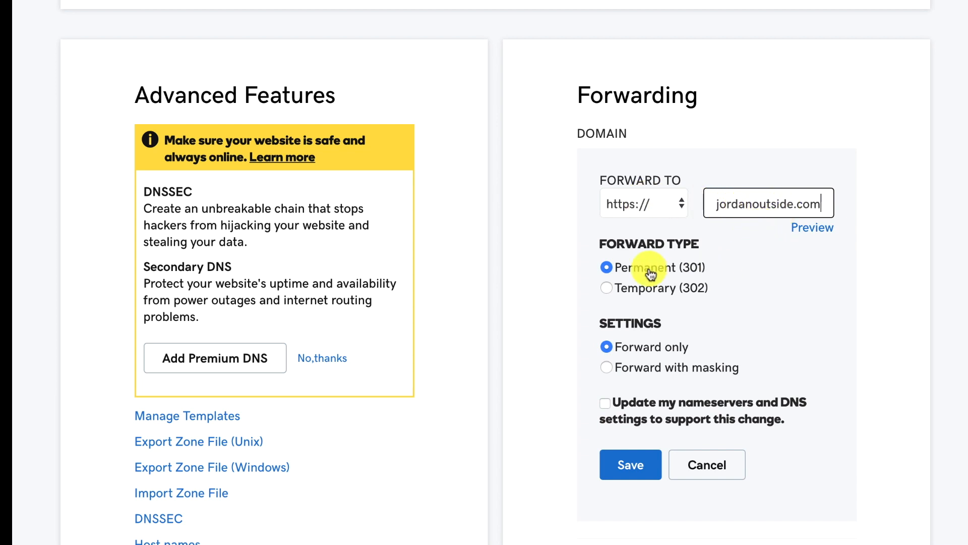
{"action": "mouse_move", "coordinate": [692, 353]}
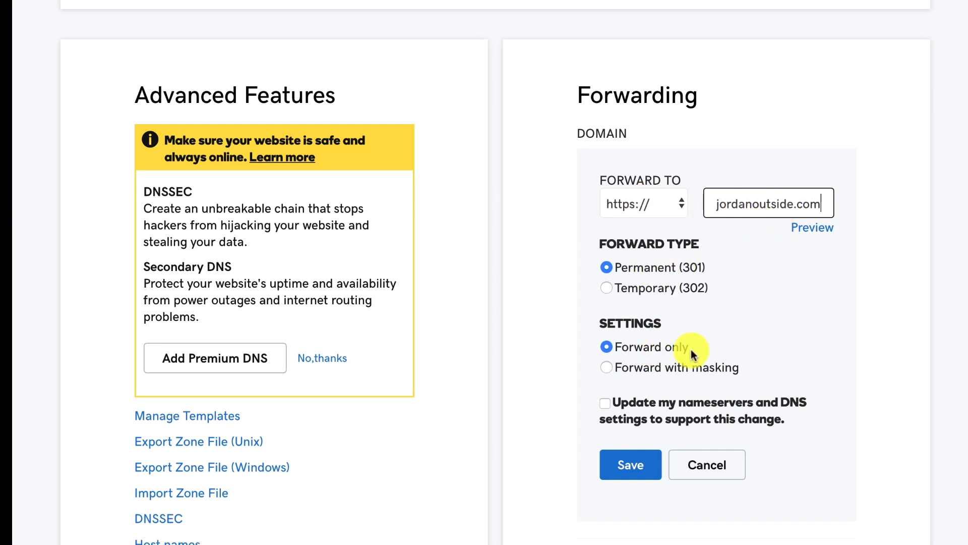
{"action": "mouse_move", "coordinate": [672, 408]}
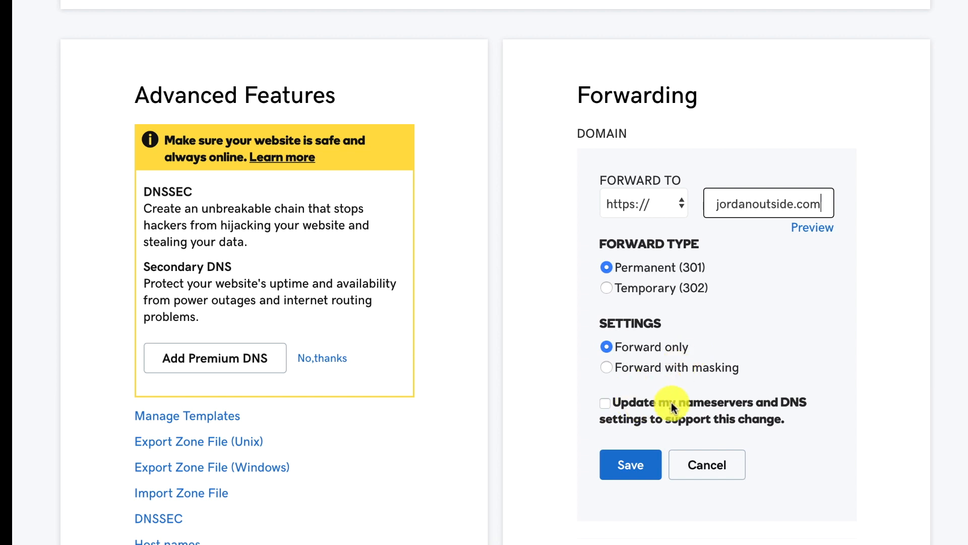
{"action": "mouse_move", "coordinate": [678, 427]}
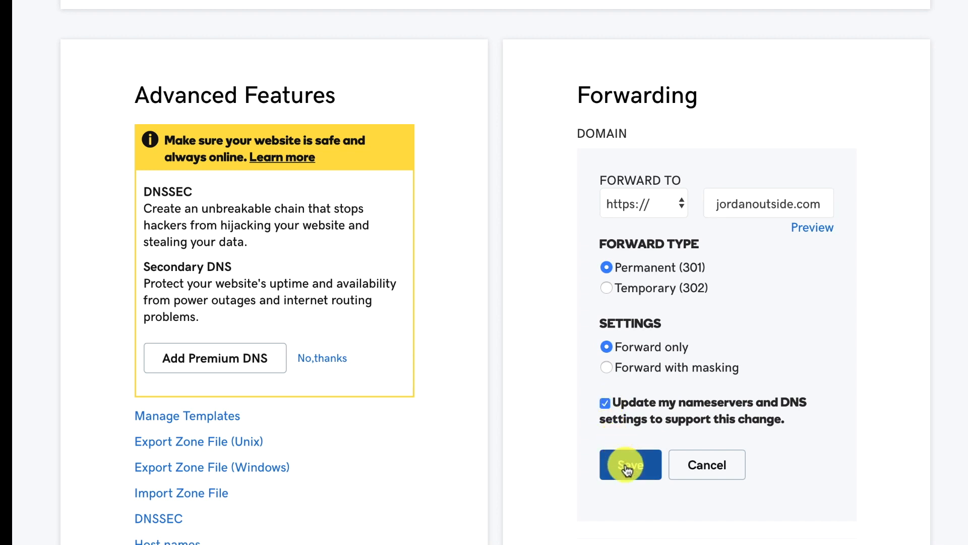
Save the forwarding settings and dismiss the updates-processing notice.
{"action": "left_click", "coordinate": [628, 468]}
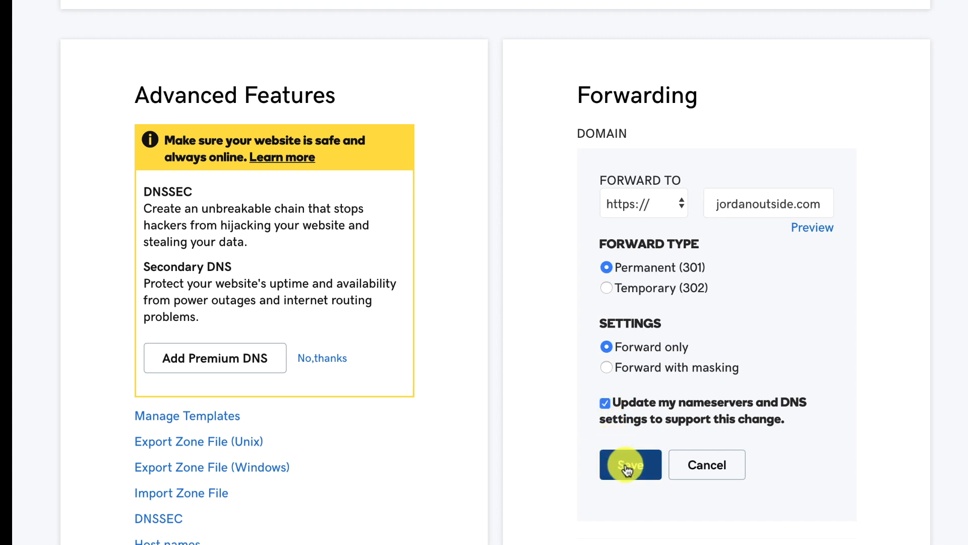
{"action": "left_click", "coordinate": [630, 463]}
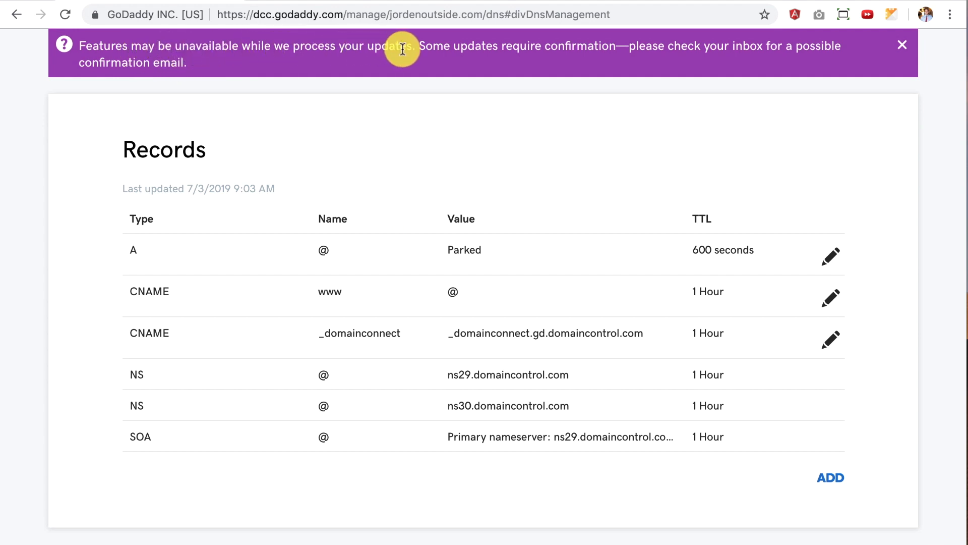
{"action": "mouse_move", "coordinate": [757, 53]}
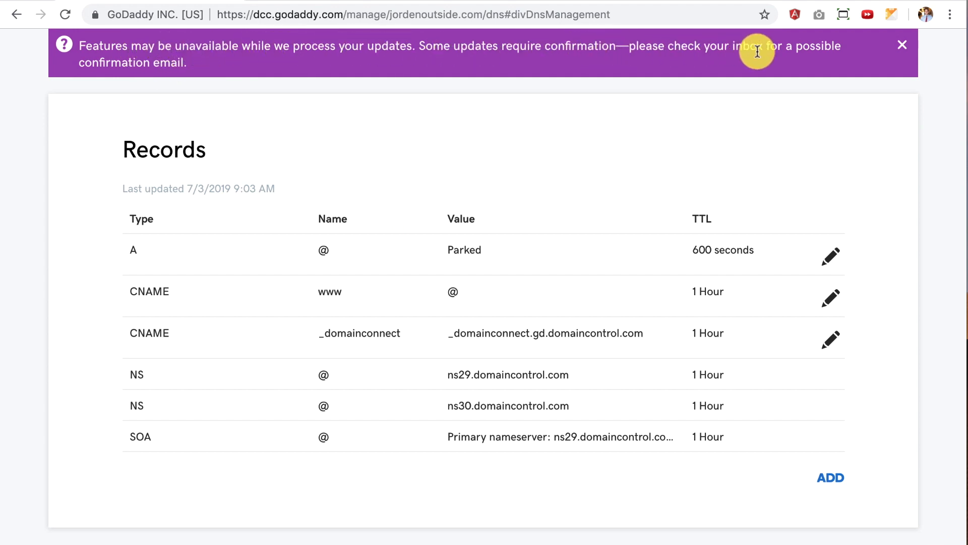
{"action": "mouse_move", "coordinate": [863, 40]}
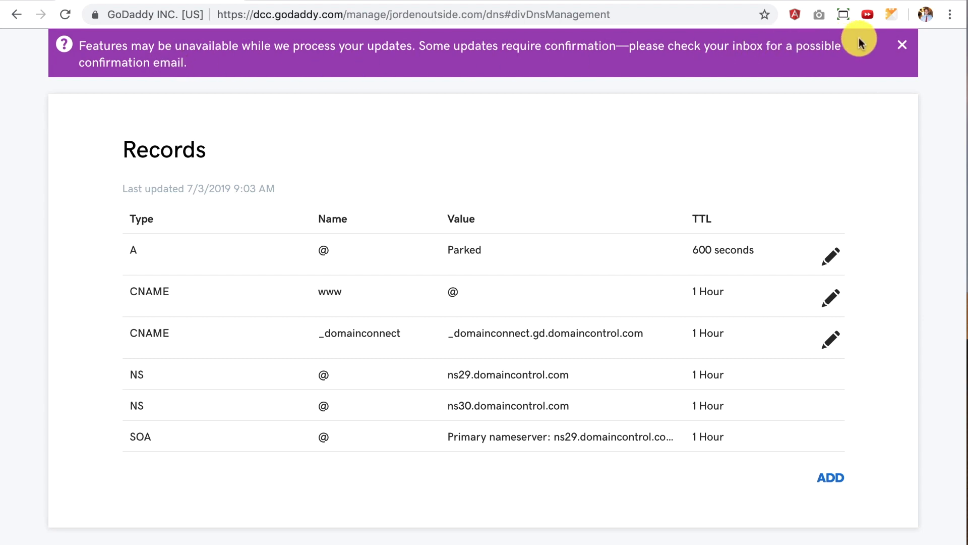
{"action": "left_click", "coordinate": [901, 44]}
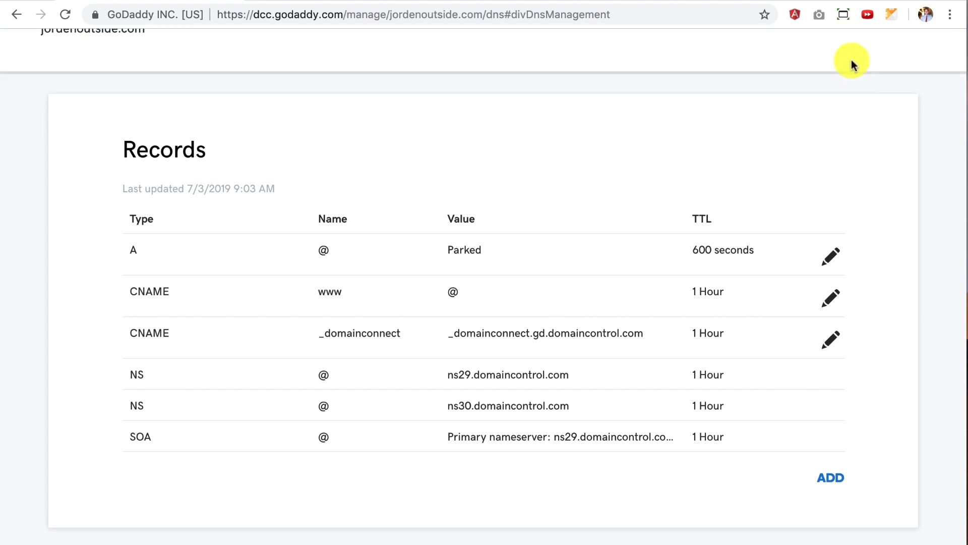
{"action": "scroll", "scroll_direction": "down", "scroll_amount": 3}
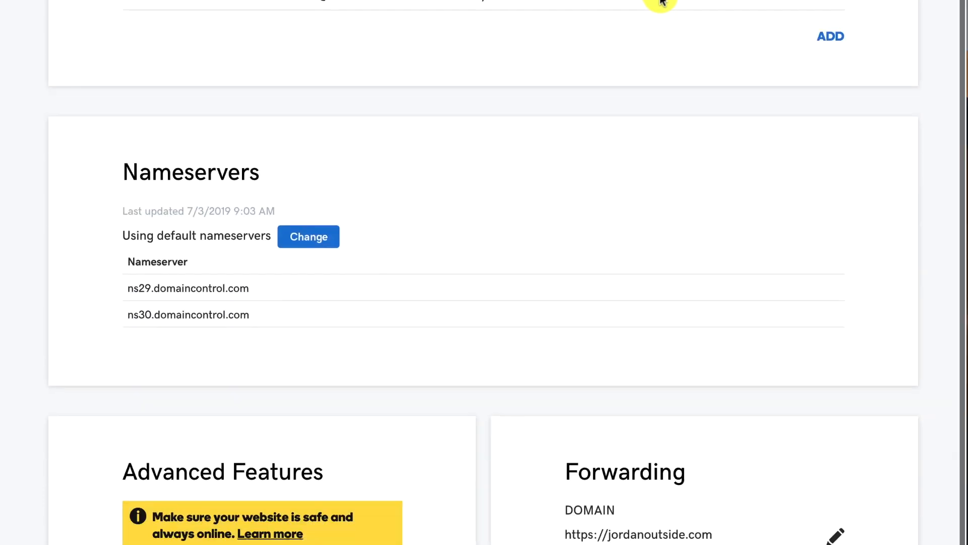
{"action": "scroll", "scroll_direction": "down", "scroll_amount": 3}
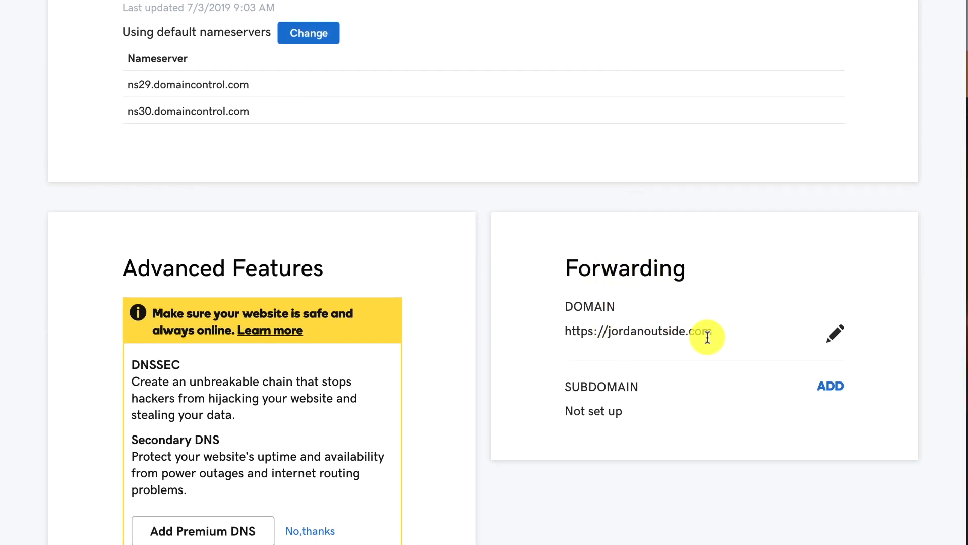
{"action": "mouse_move", "coordinate": [637, 336]}
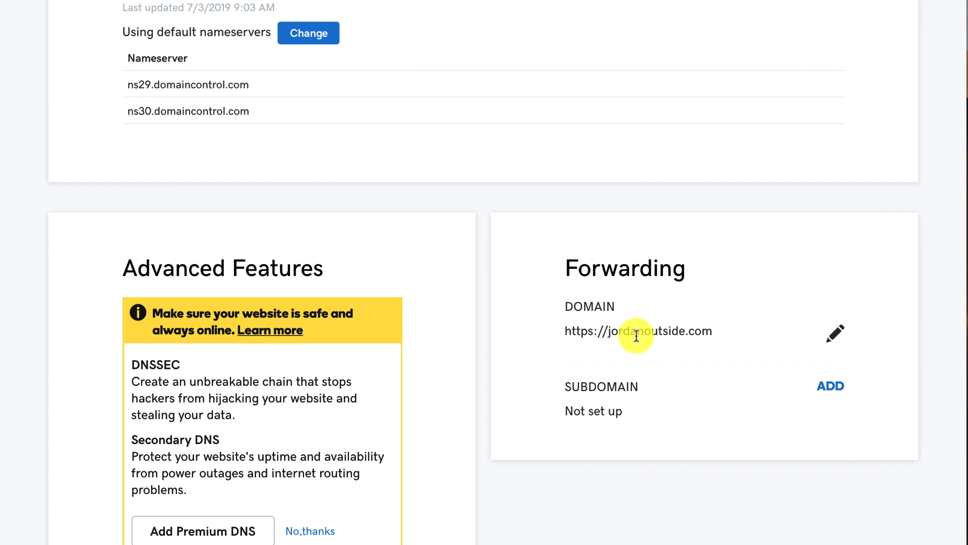
{"action": "mouse_move", "coordinate": [630, 336]}
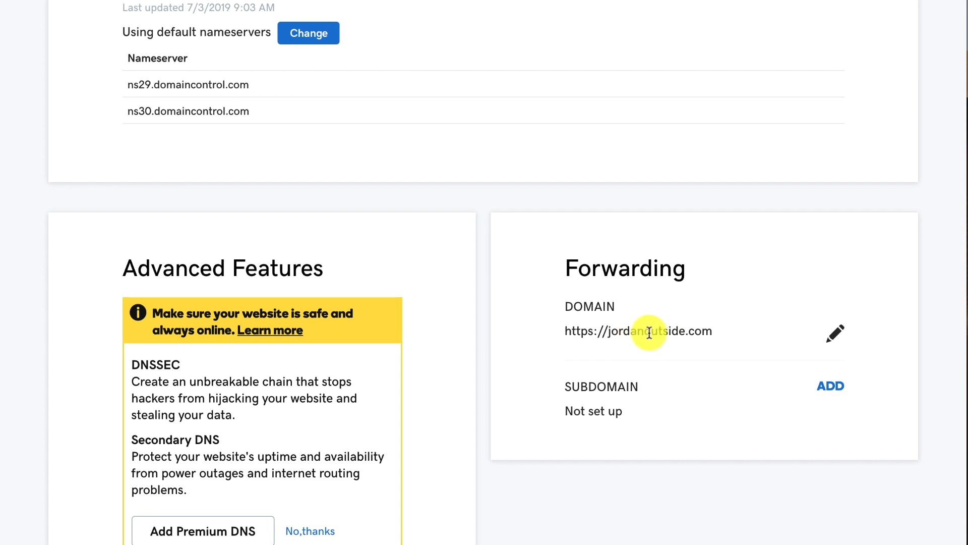
{"action": "mouse_move", "coordinate": [654, 333]}
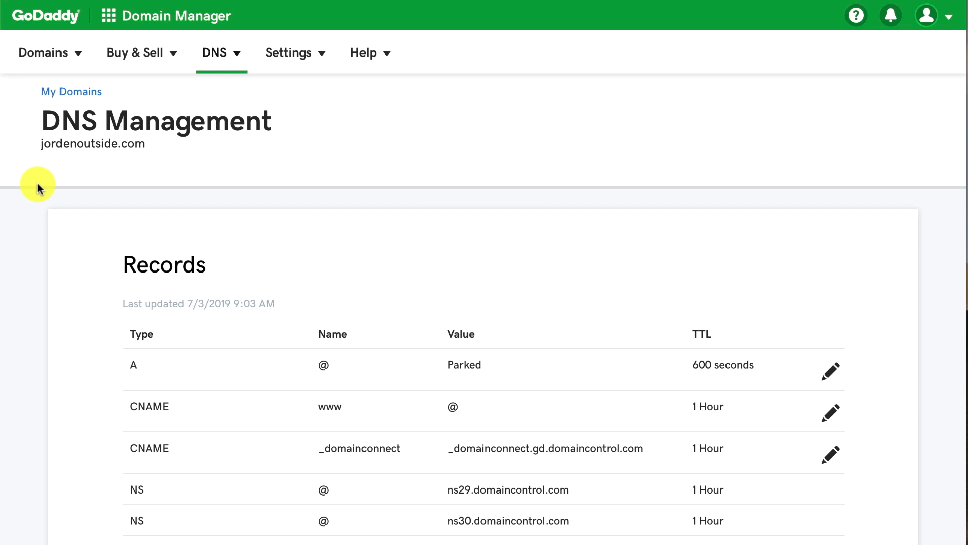
{"action": "mouse_move", "coordinate": [45, 163]}
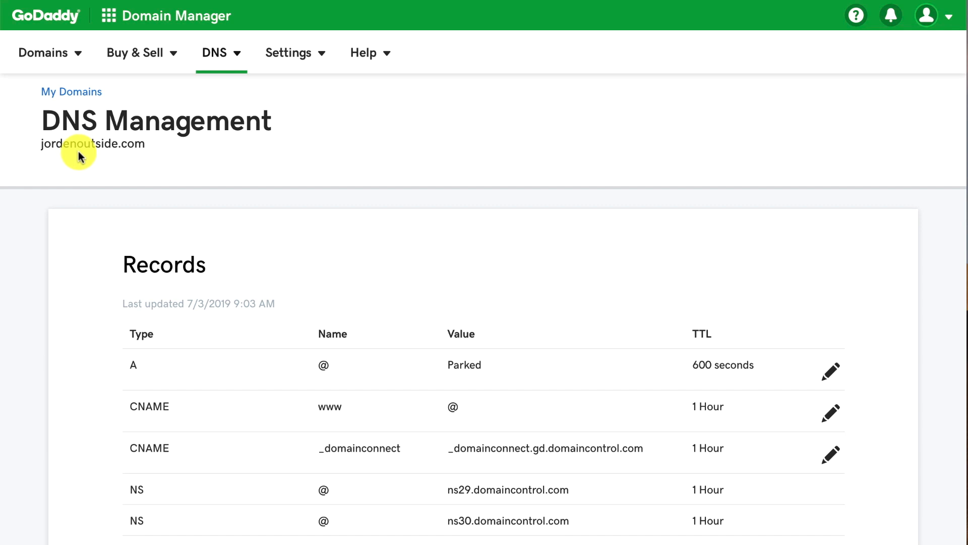
{"action": "mouse_move", "coordinate": [69, 164]}
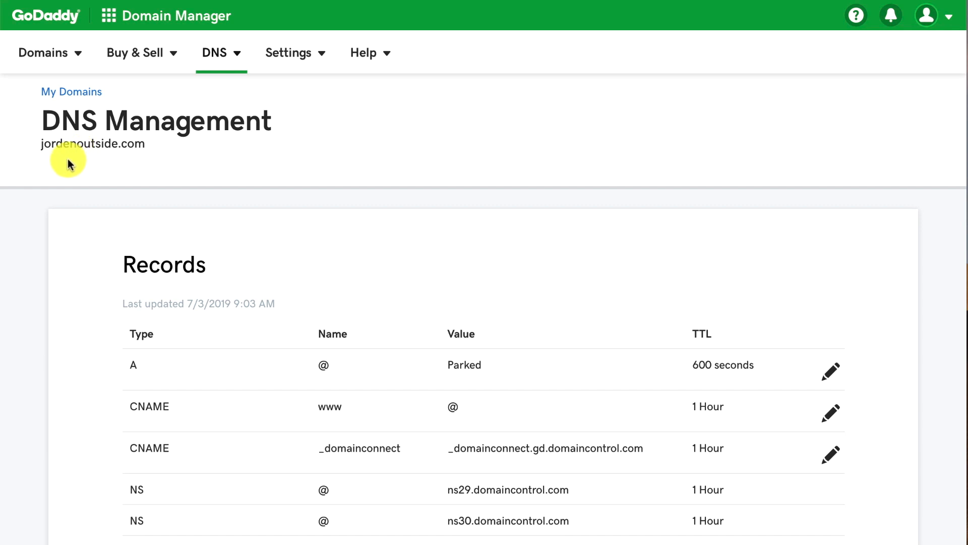
{"action": "mouse_move", "coordinate": [106, 159]}
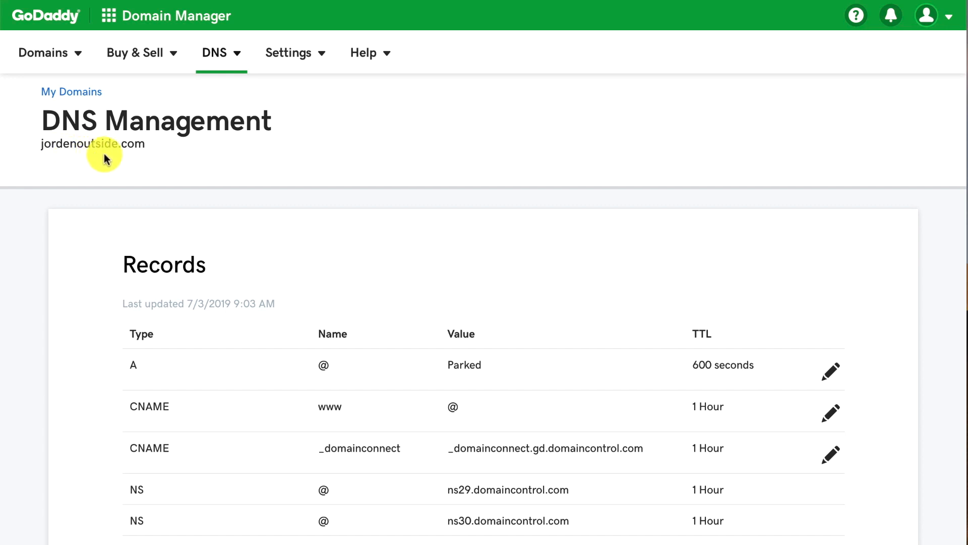
{"action": "mouse_move", "coordinate": [129, 161]}
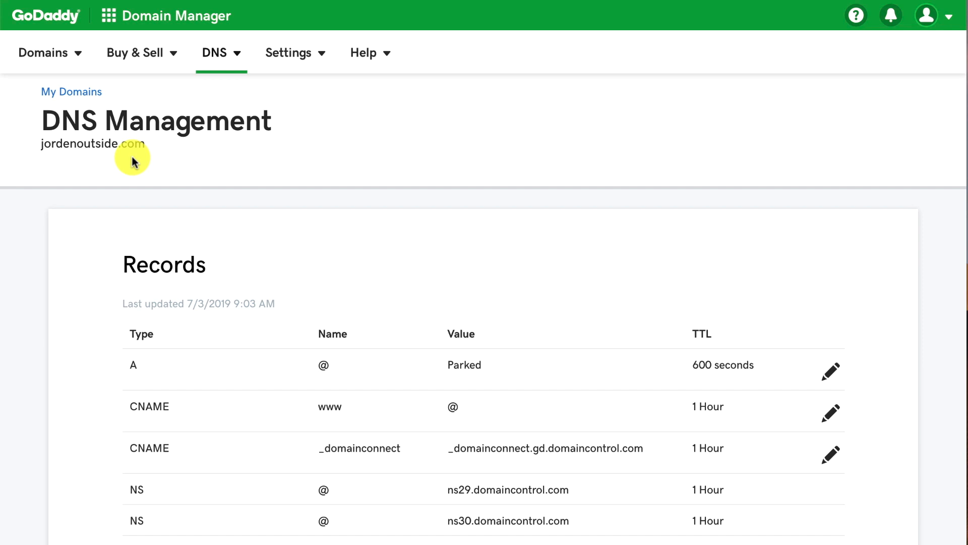
{"action": "mouse_move", "coordinate": [128, 161]}
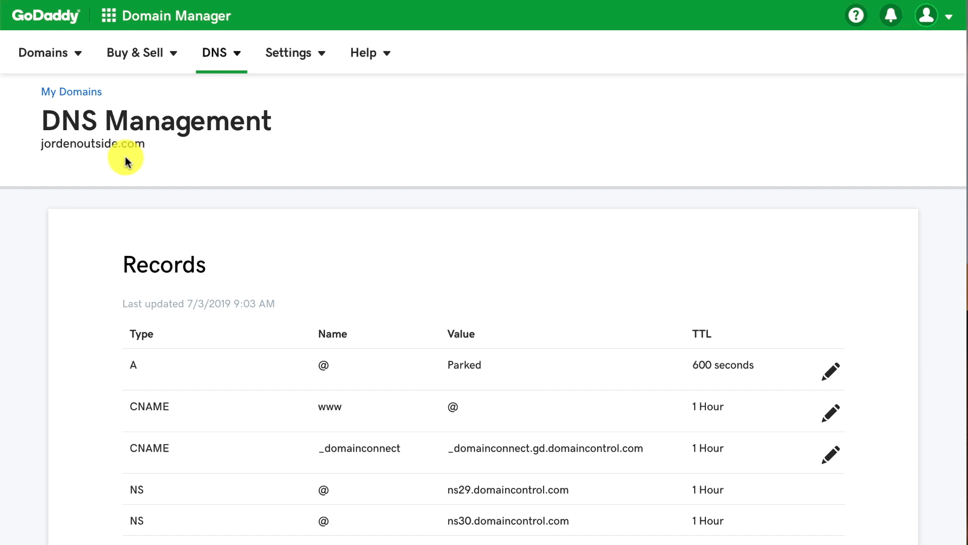